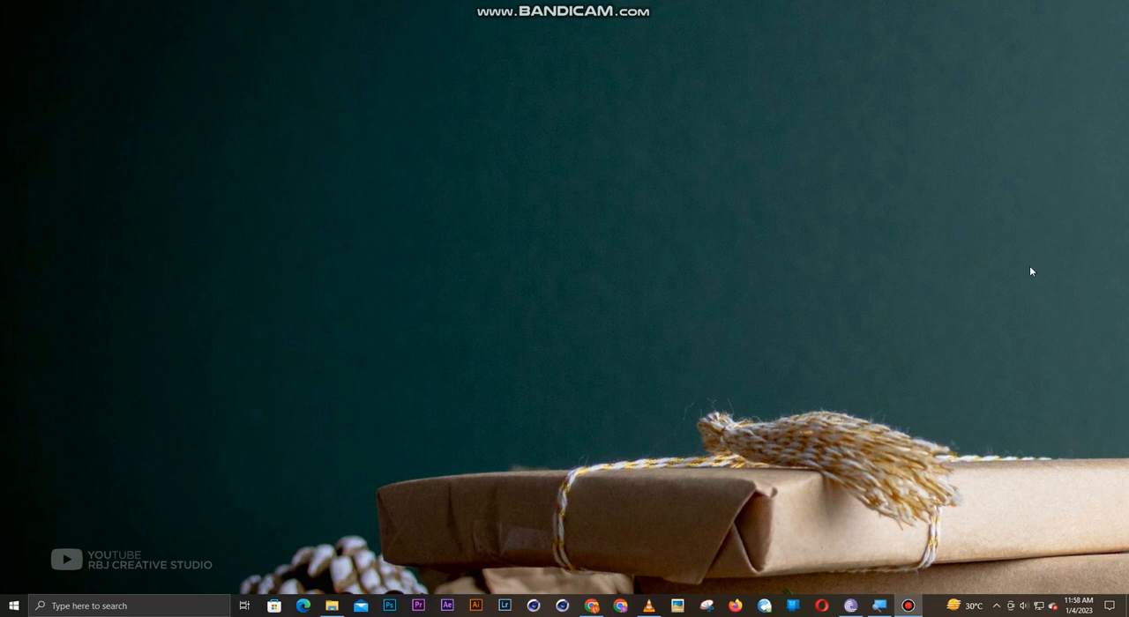
mouse_move(606, 229)
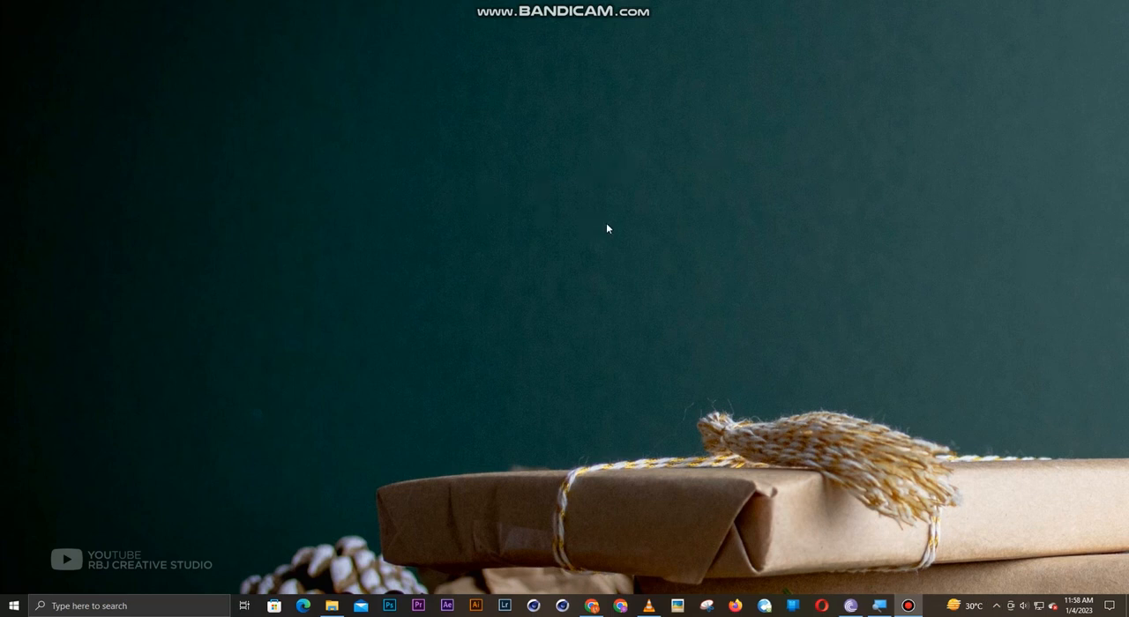
mouse_move(331, 605)
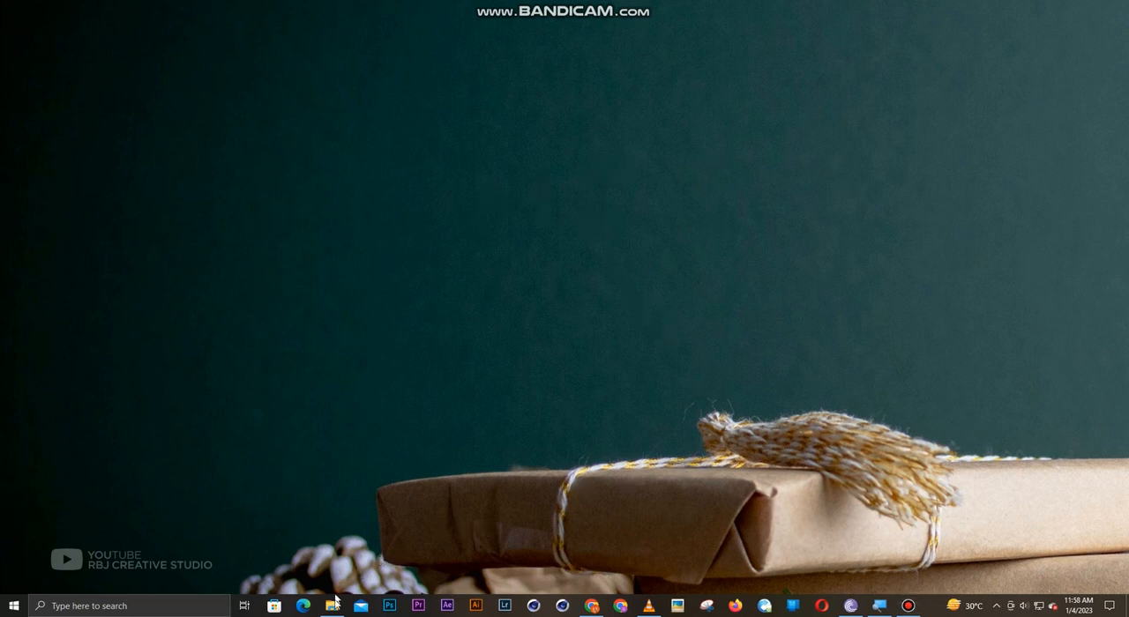
Step: Open File Explorer on The Studio folder of artwork files
left_click(330, 606)
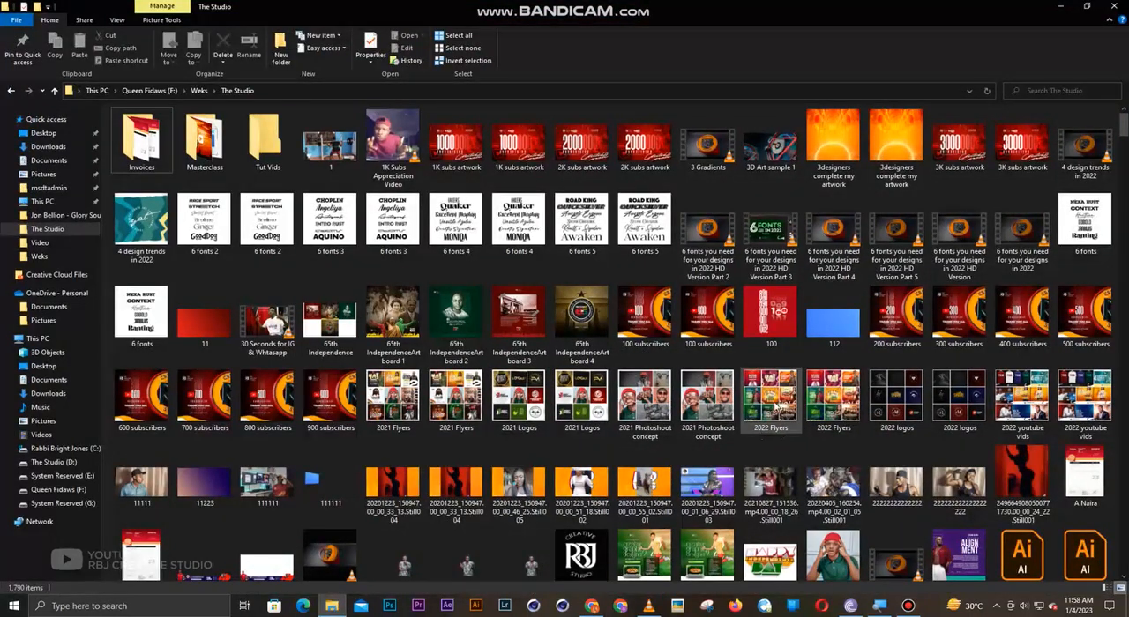
Step: Open the 2022 Flyers collage image in Picasa Photo Viewer
left_click(770, 398)
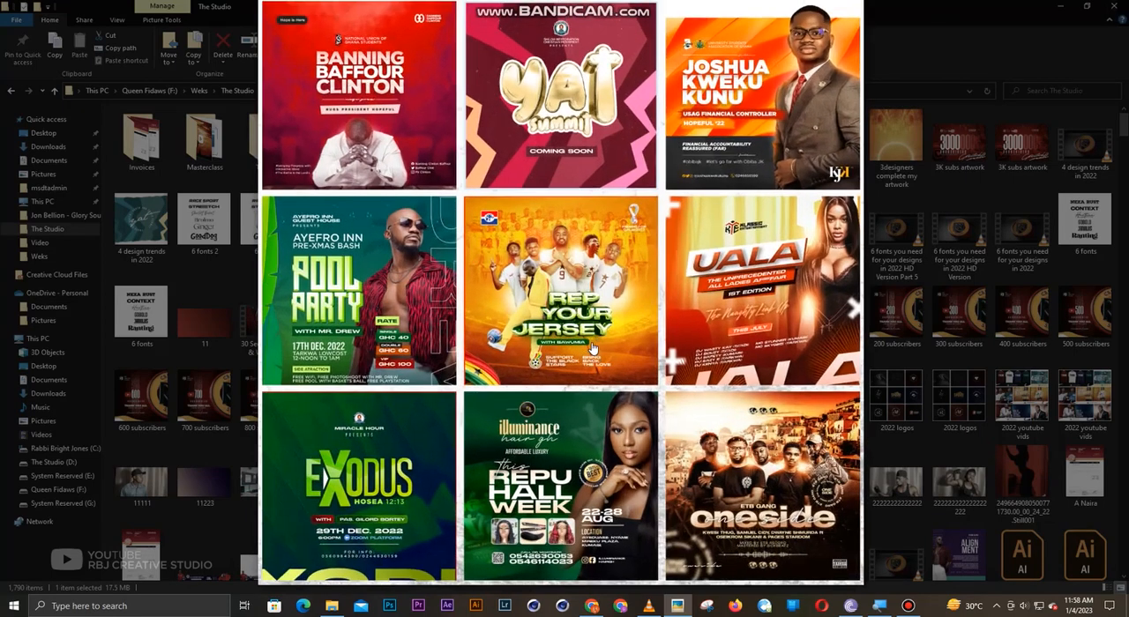
mouse_move(595, 342)
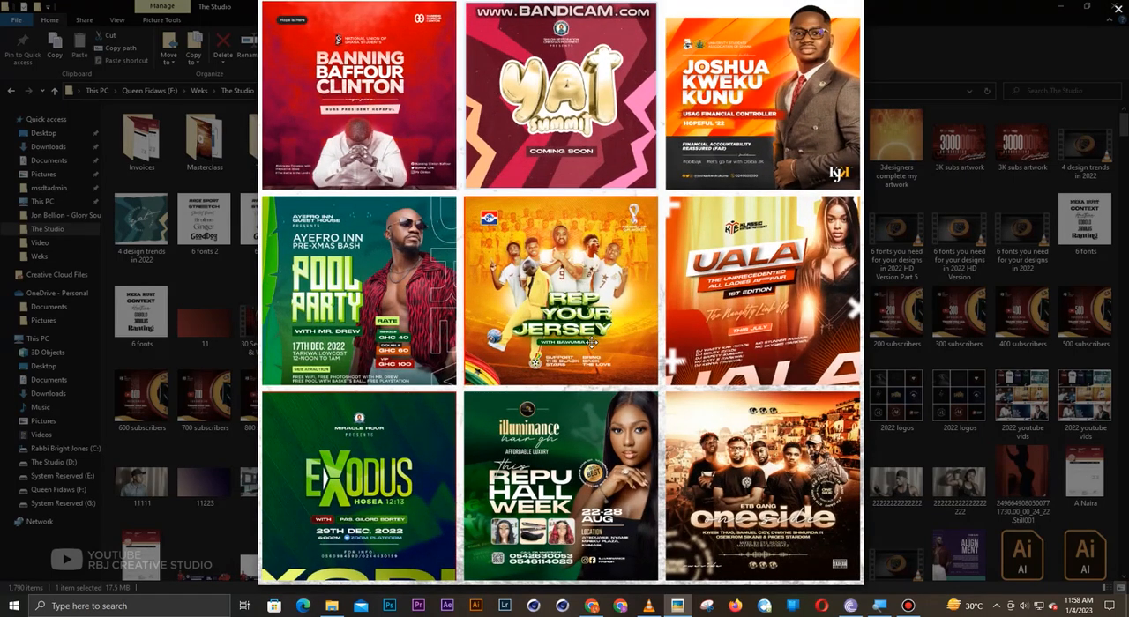
mouse_move(646, 300)
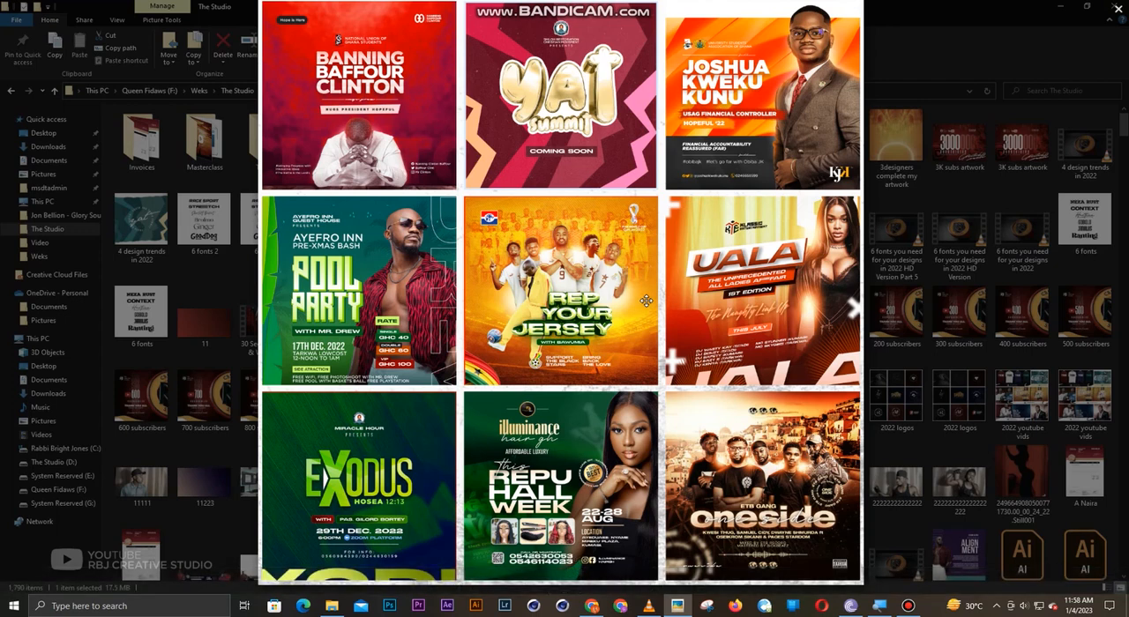
mouse_move(388, 124)
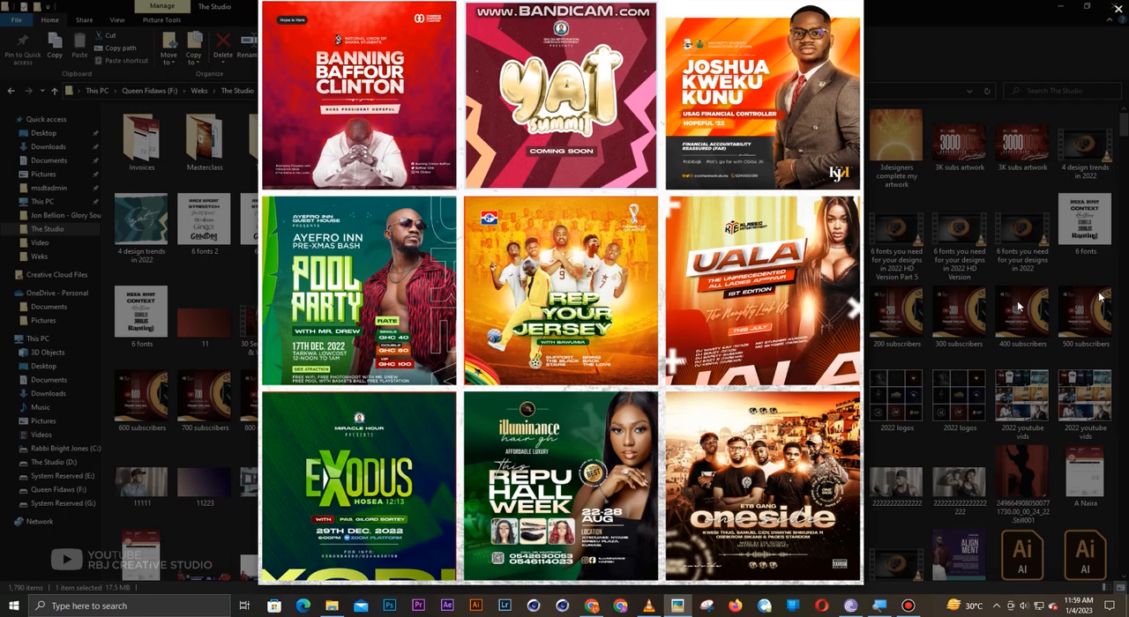
mouse_move(1099, 298)
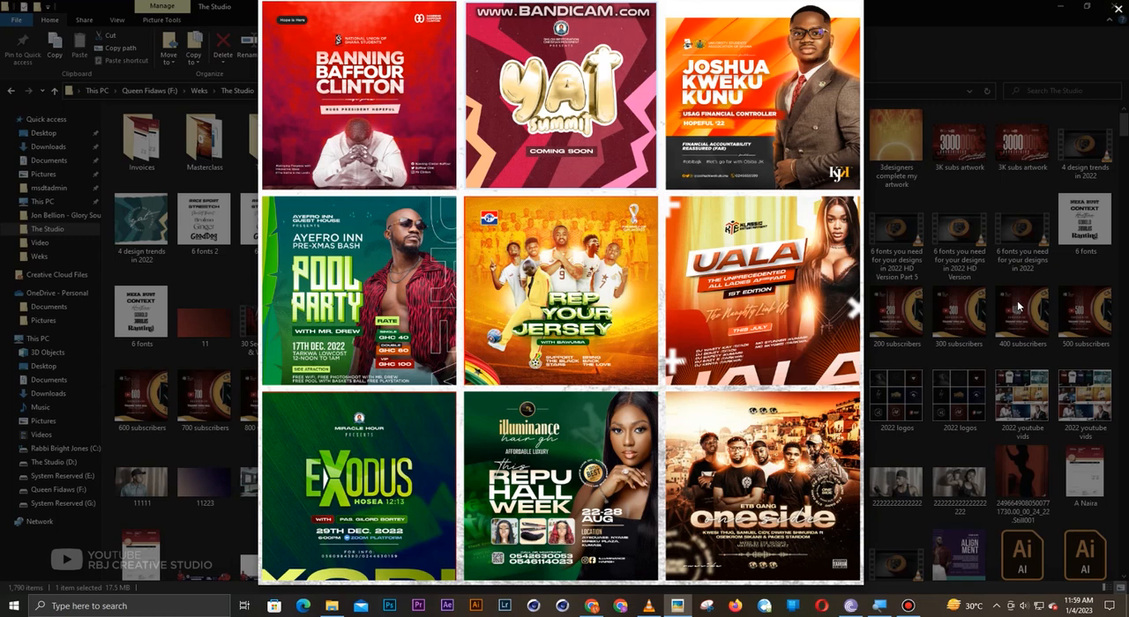
mouse_move(948, 291)
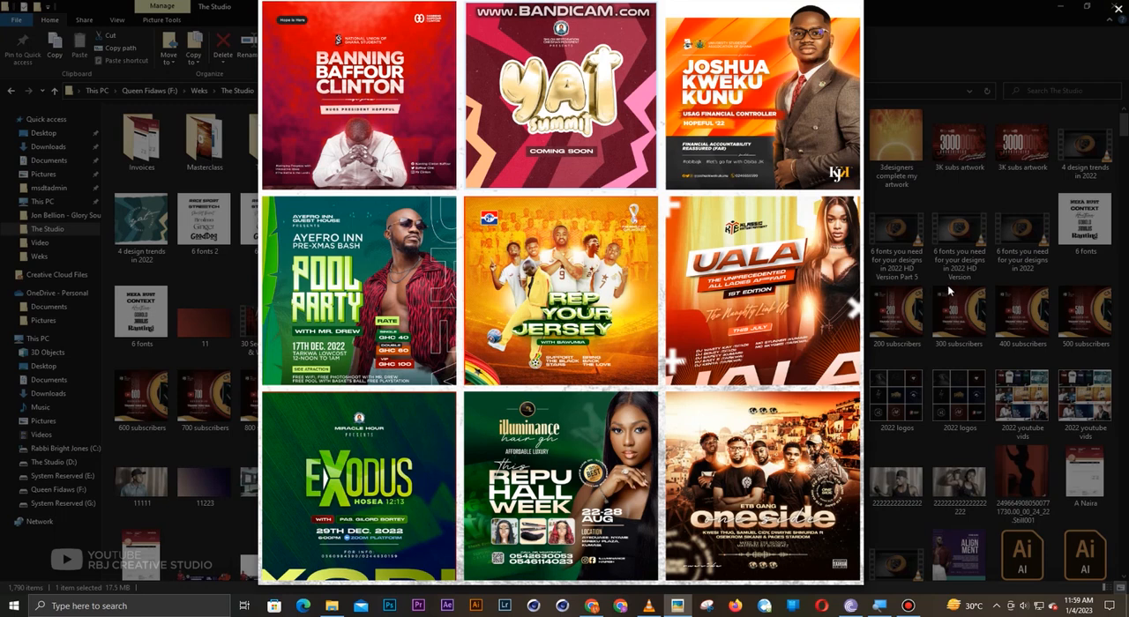
mouse_move(359, 117)
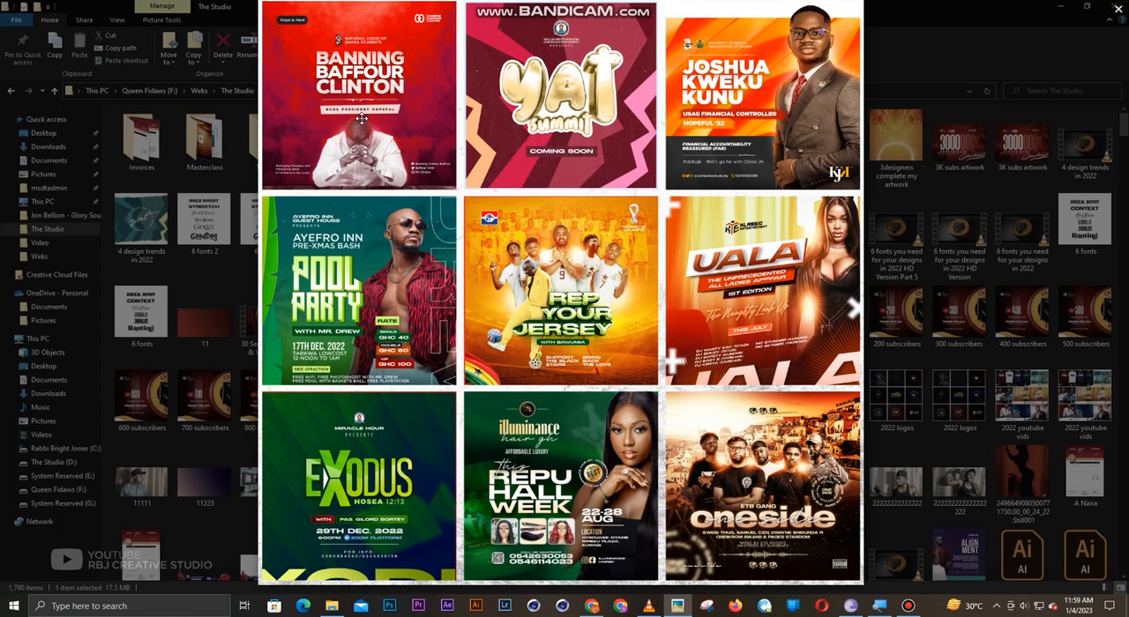
mouse_move(362, 119)
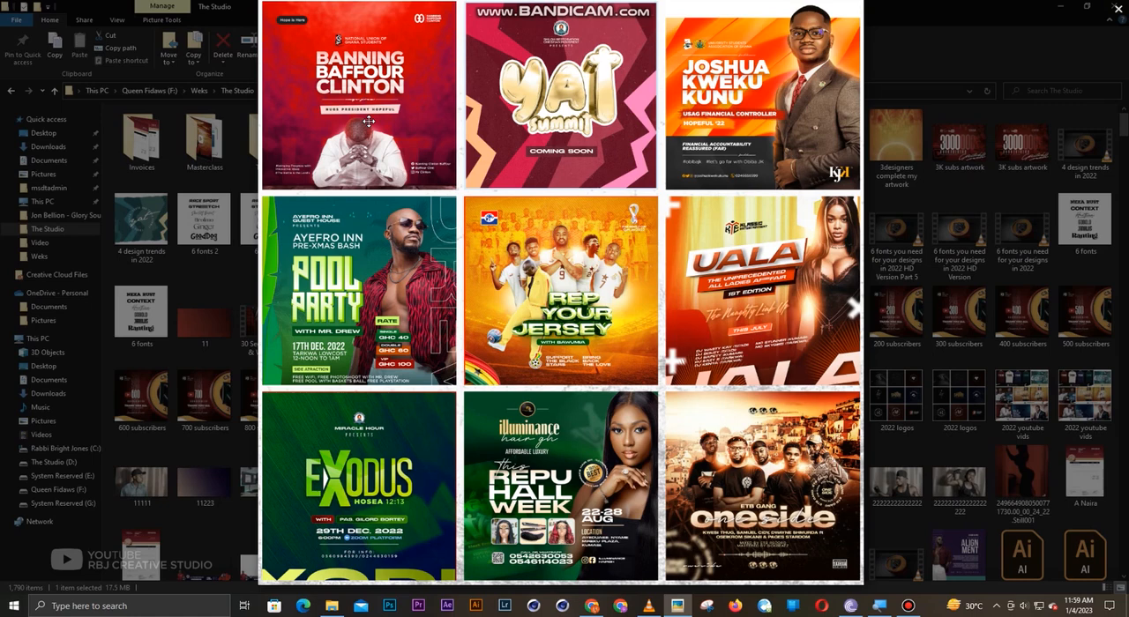
mouse_move(388, 124)
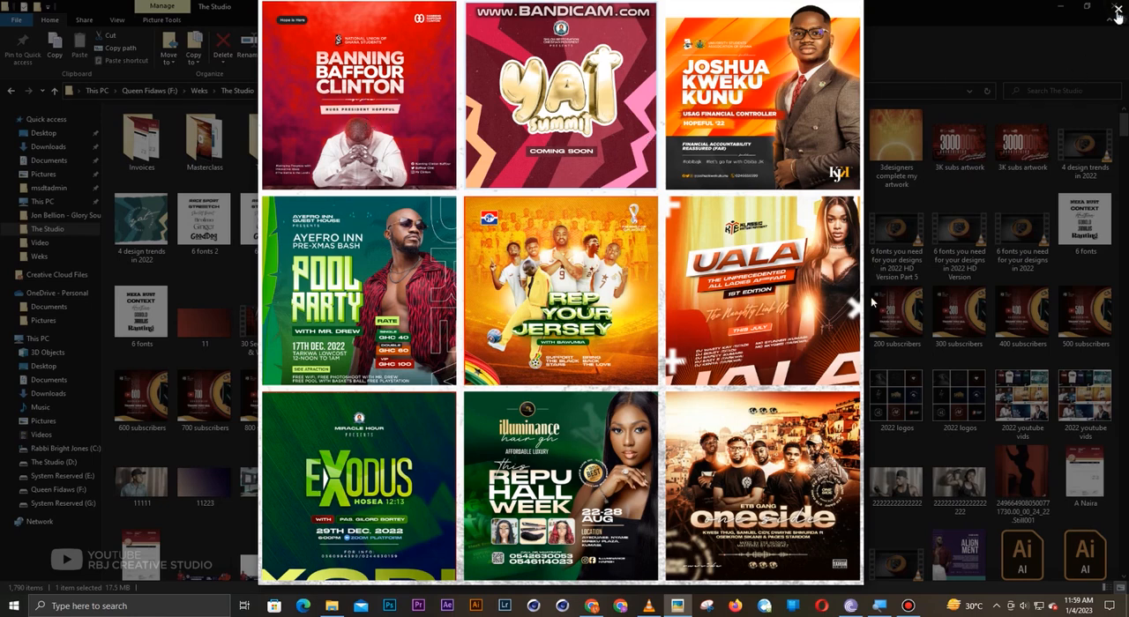
Step: Swap the flyers collage for the 2022 logos collage, zoomed on the Studio Alpha logo
left_click(1118, 9)
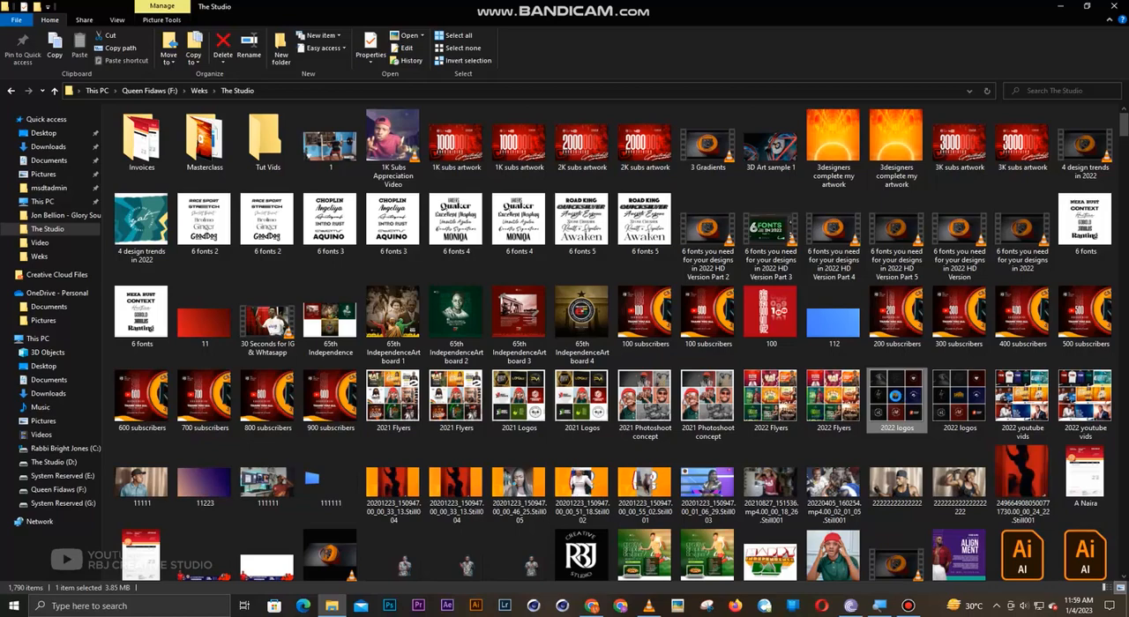
mouse_move(896, 398)
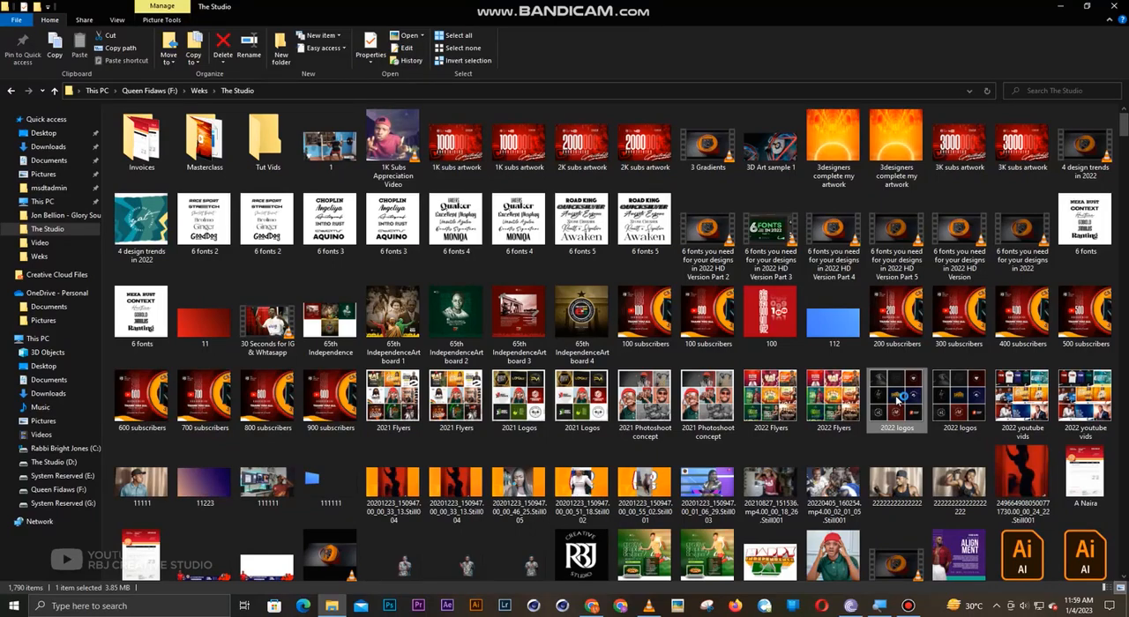
double_click(895, 399)
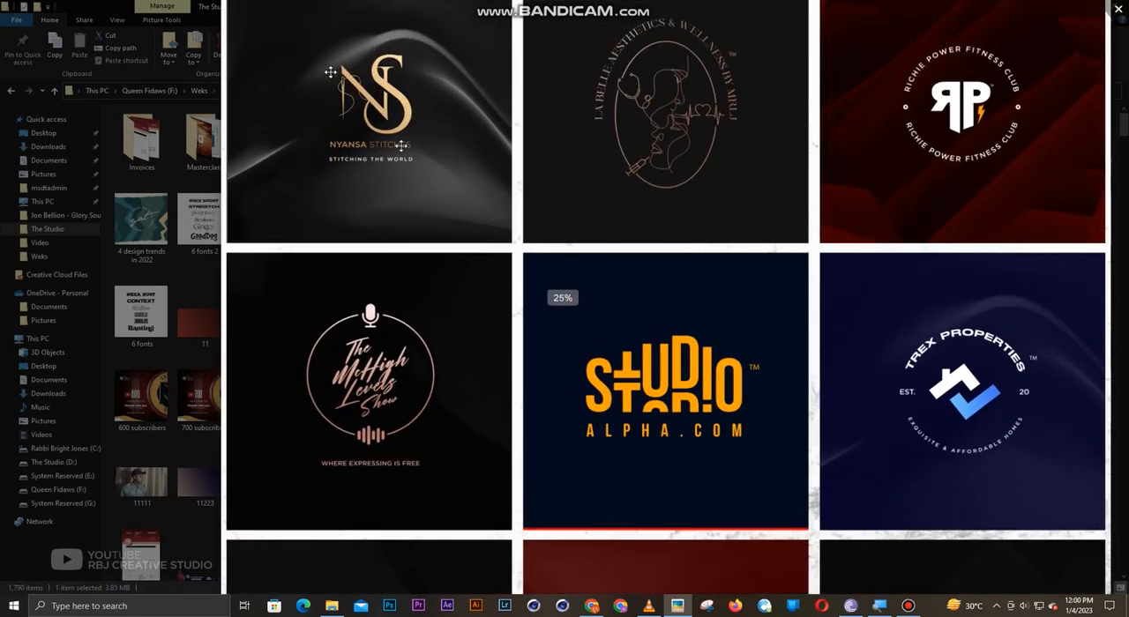
double_click(370, 124)
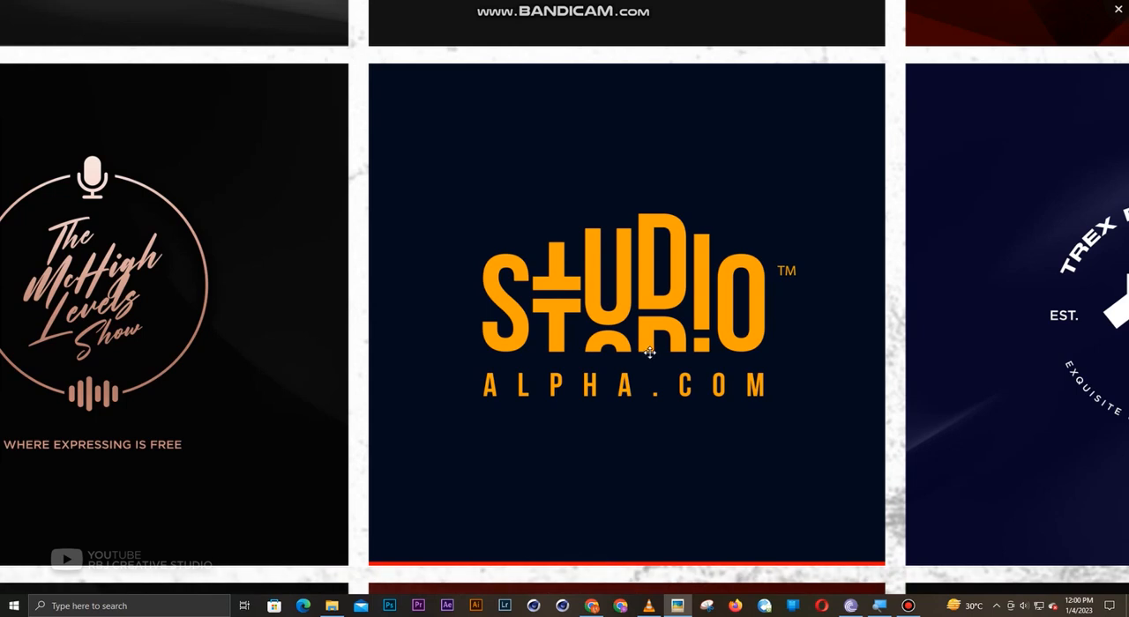
mouse_move(693, 367)
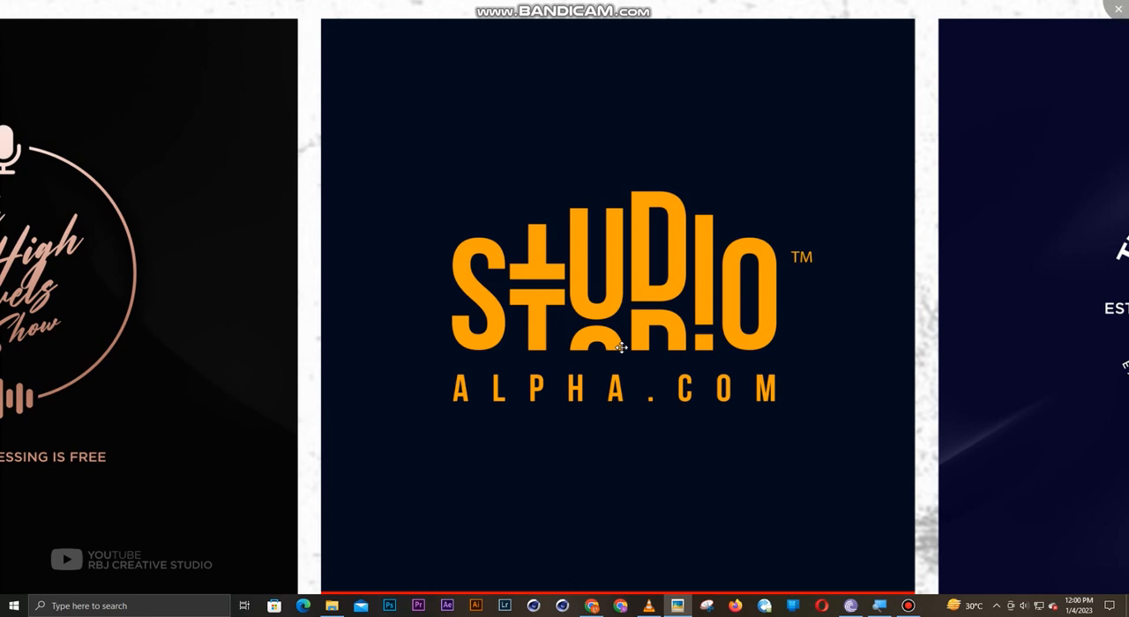
mouse_move(609, 333)
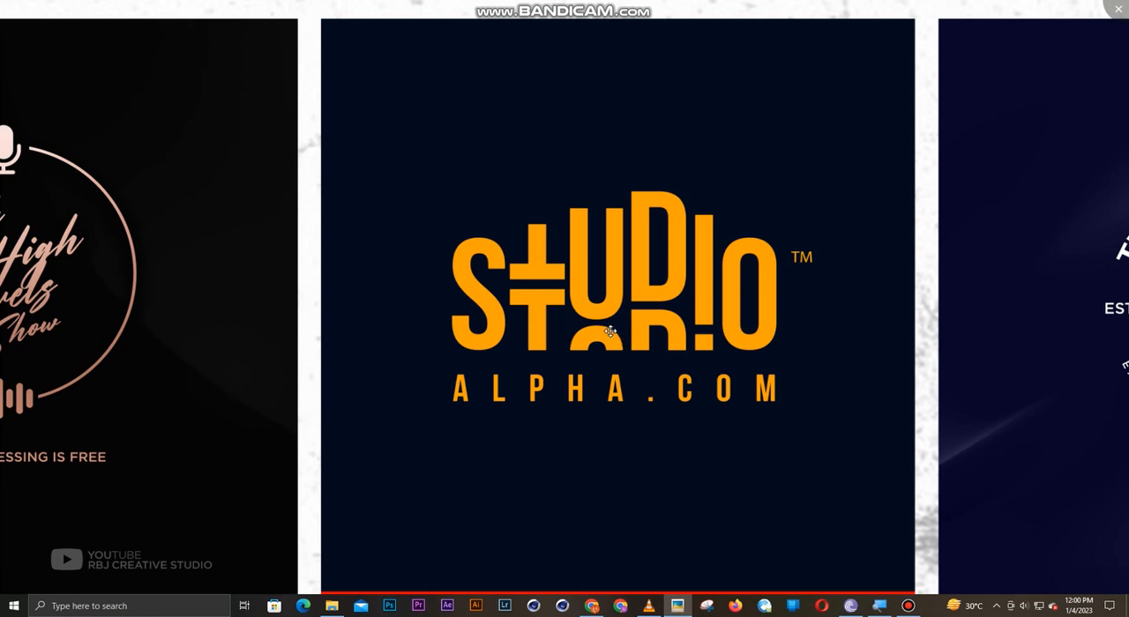
mouse_move(625, 344)
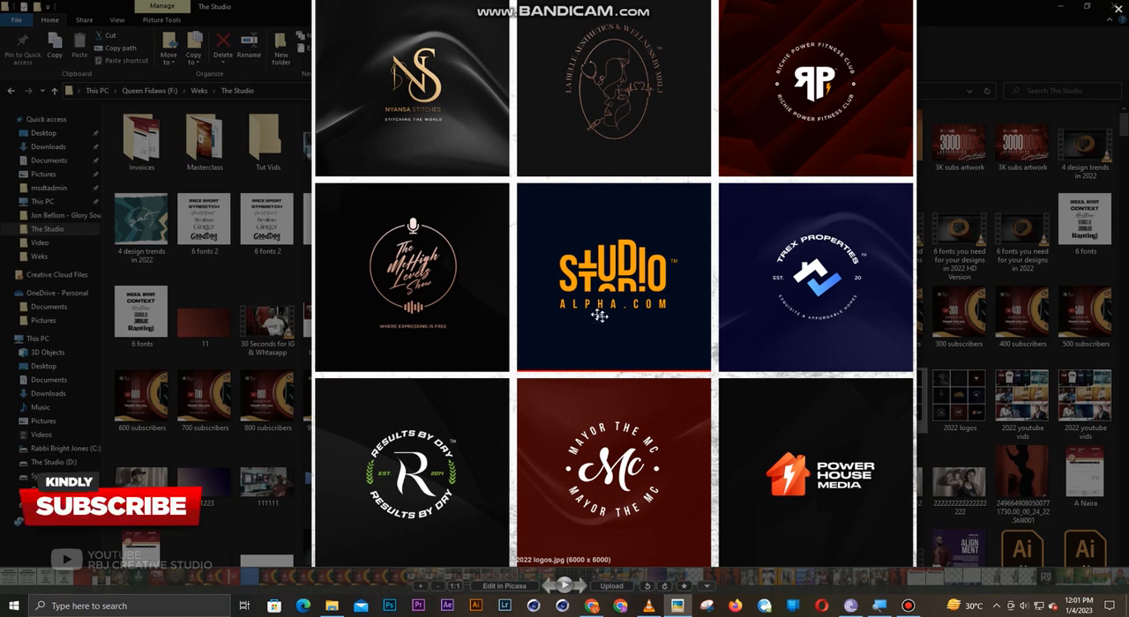
mouse_move(913, 97)
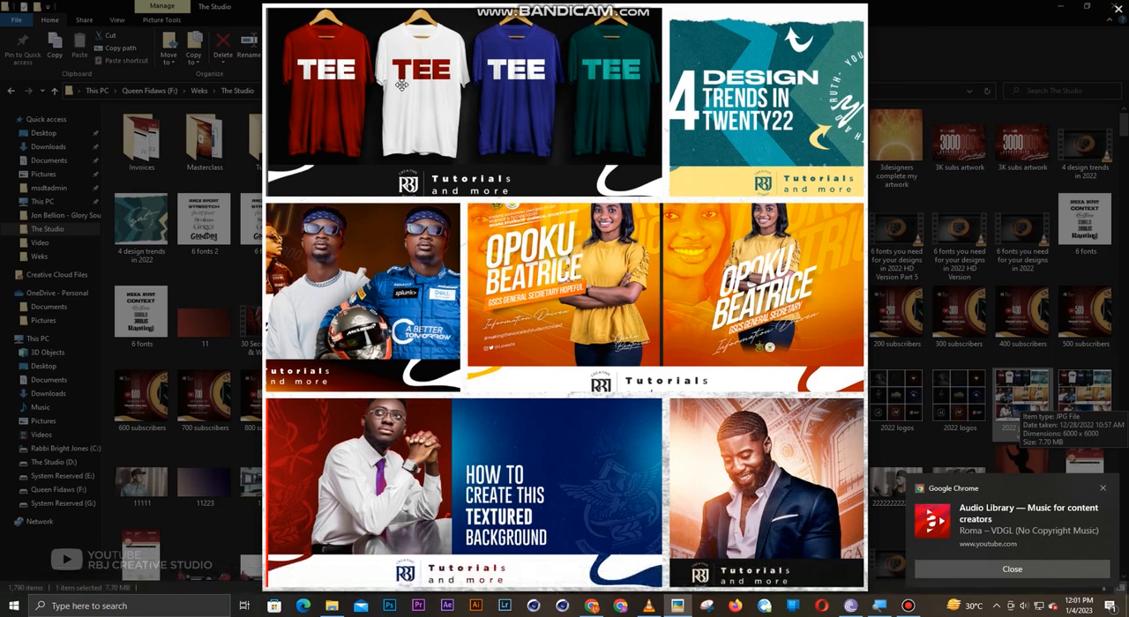
mouse_move(399, 86)
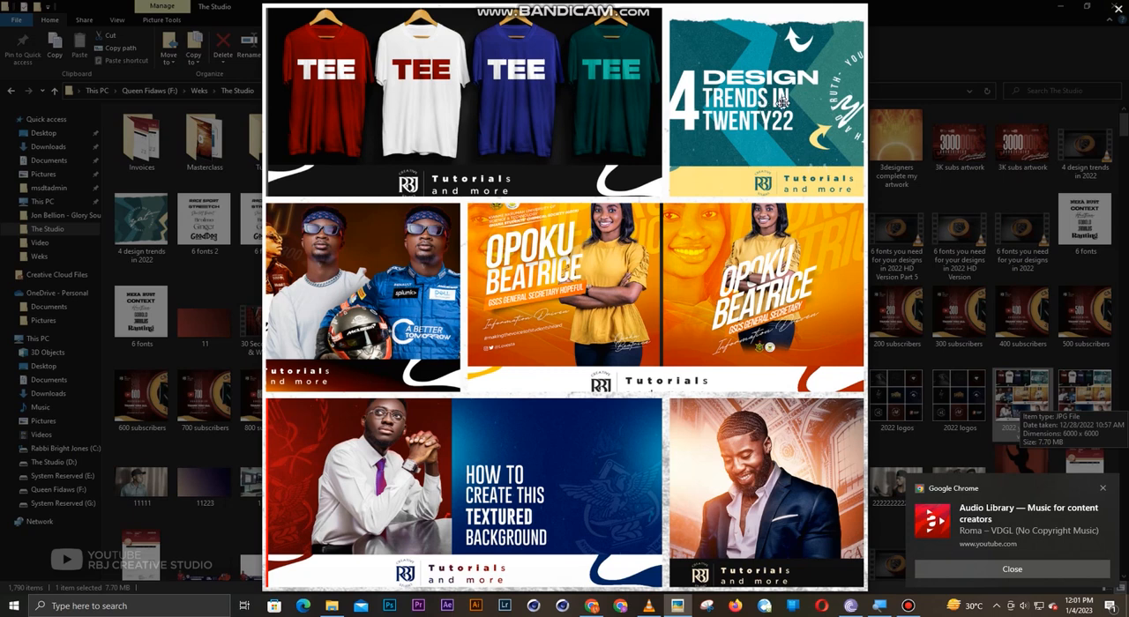
mouse_move(789, 116)
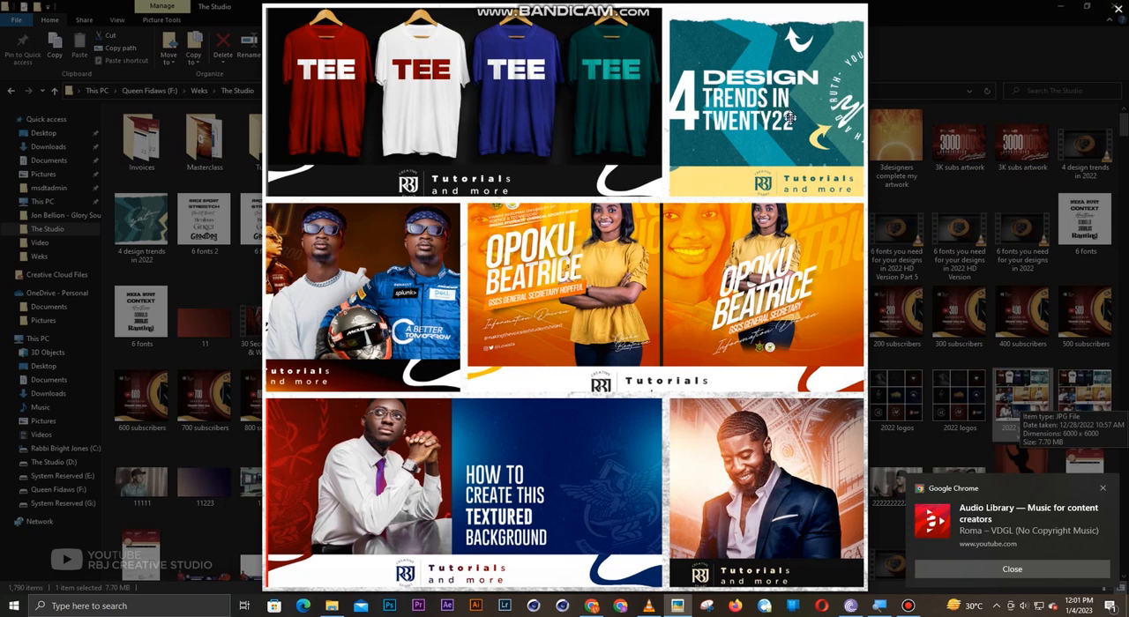
mouse_move(767, 121)
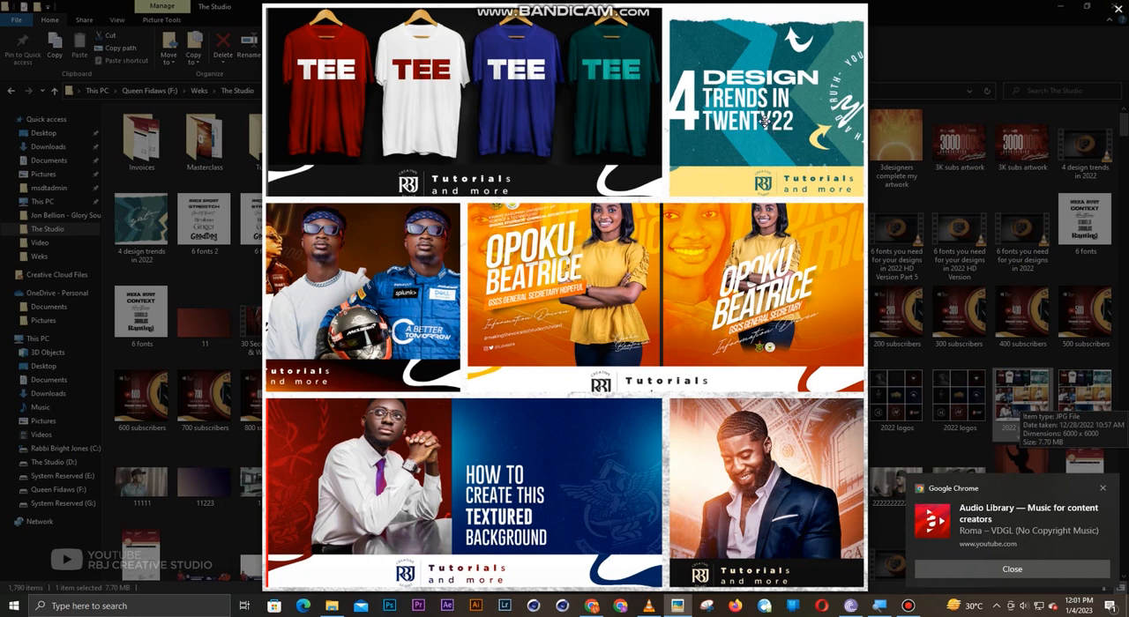
mouse_move(785, 131)
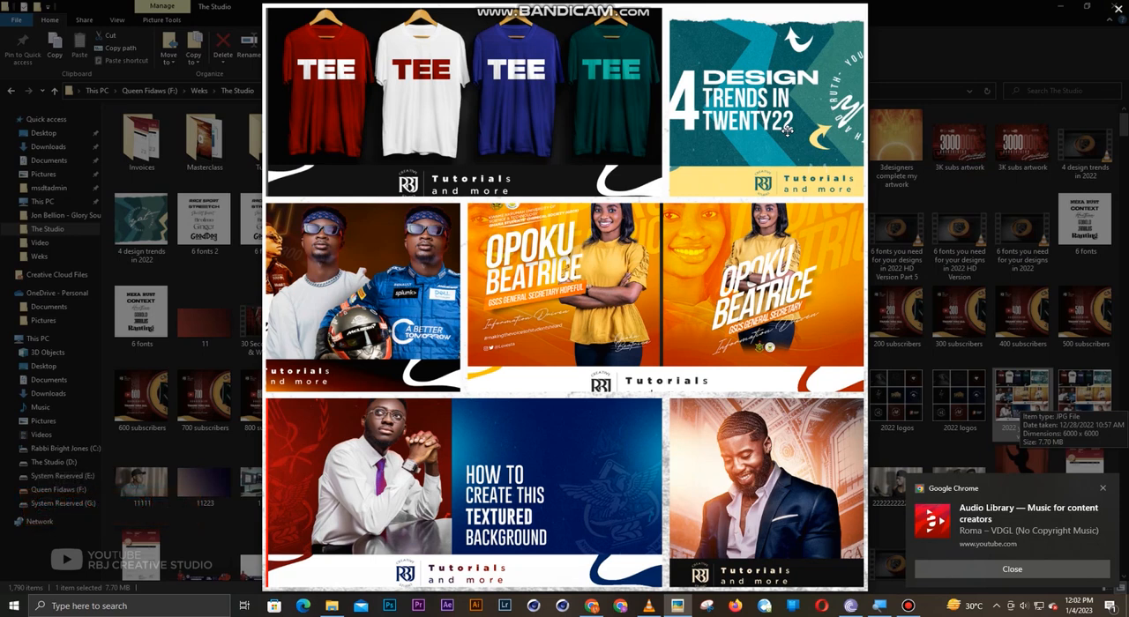
mouse_move(784, 142)
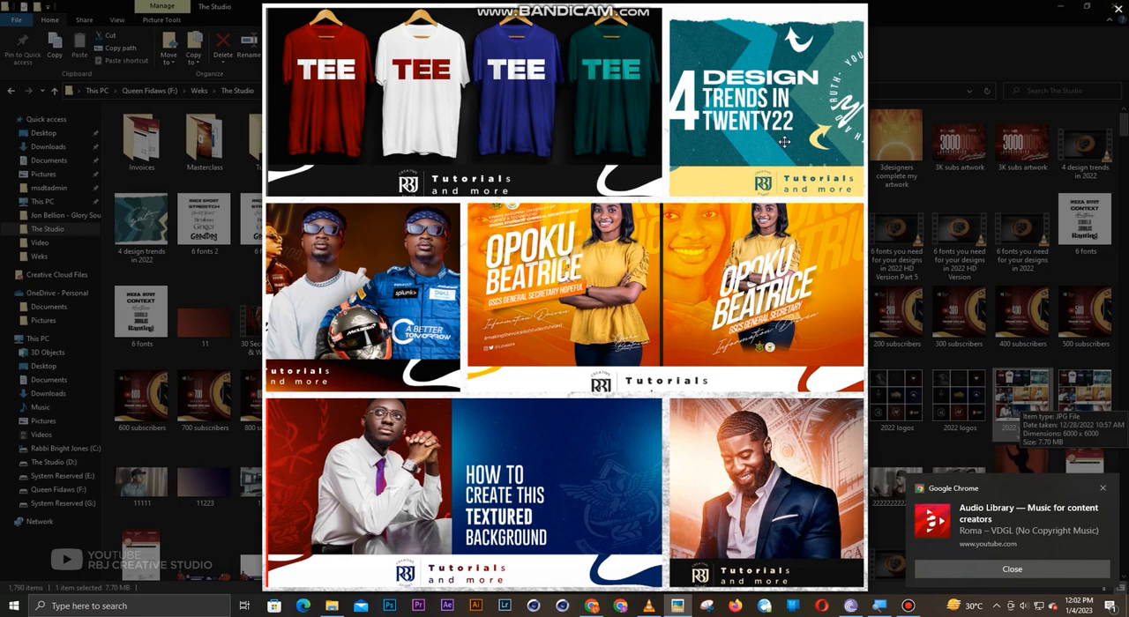
mouse_move(768, 148)
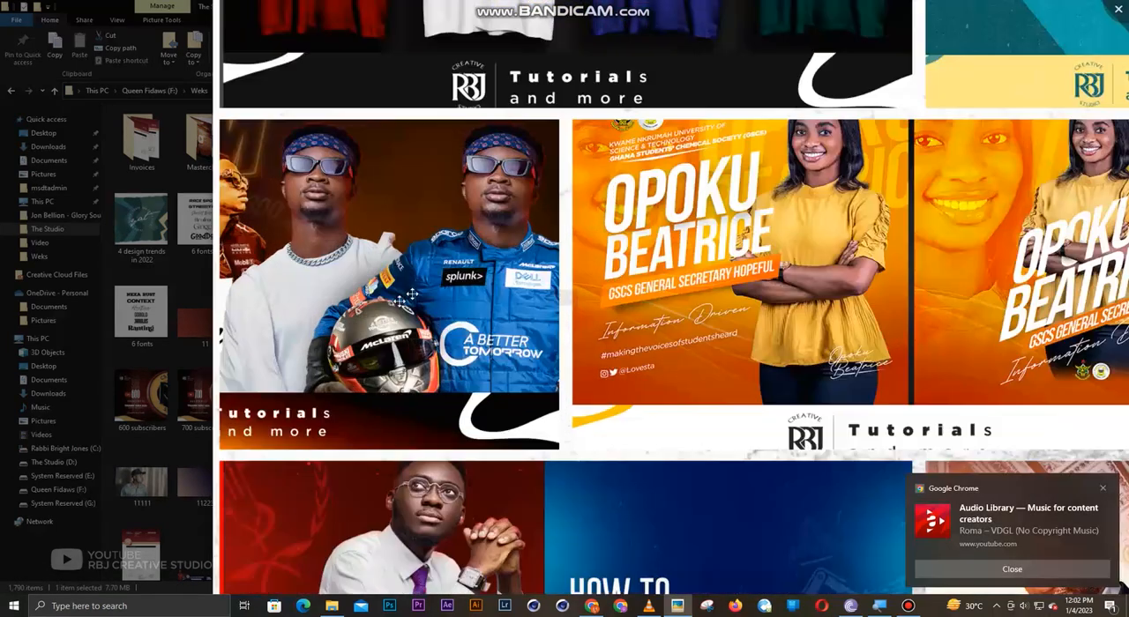
mouse_move(471, 295)
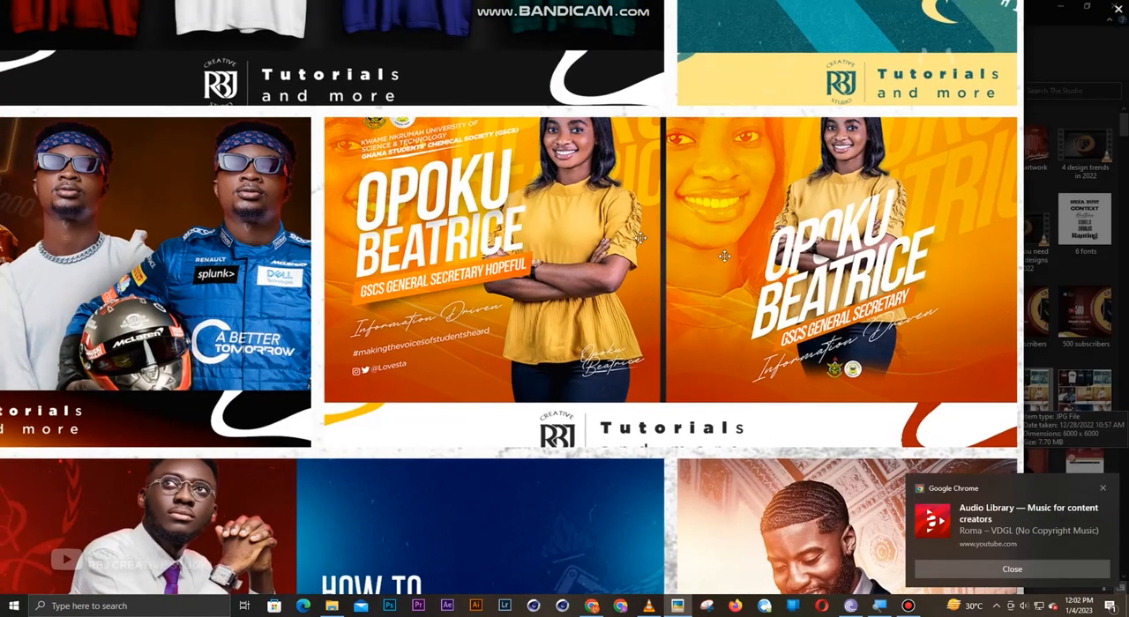
mouse_move(745, 262)
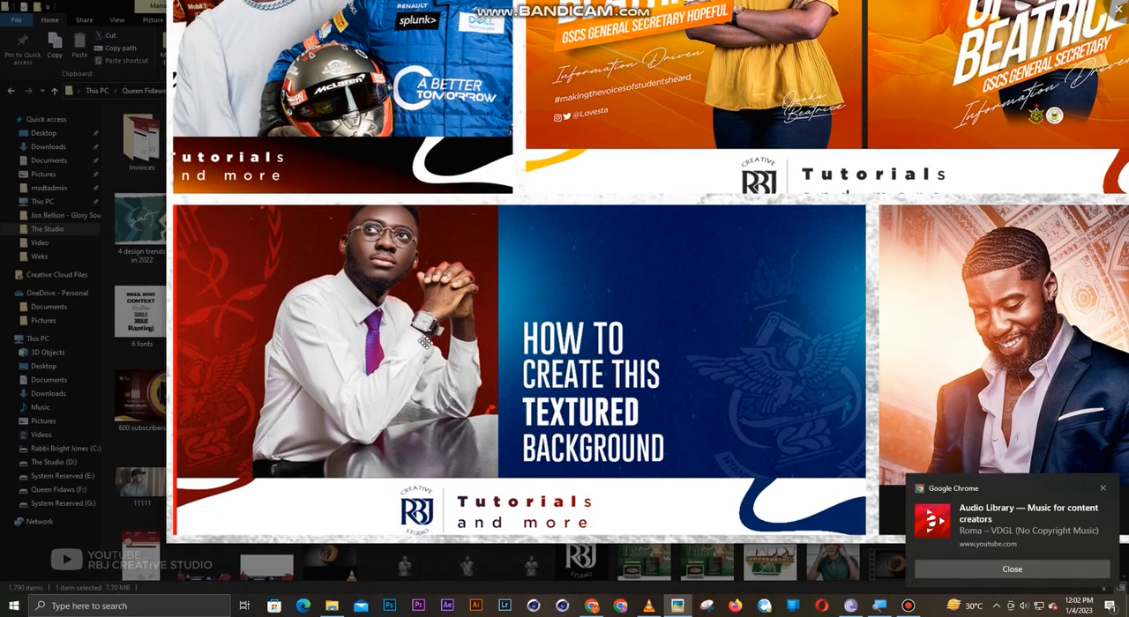
mouse_move(437, 326)
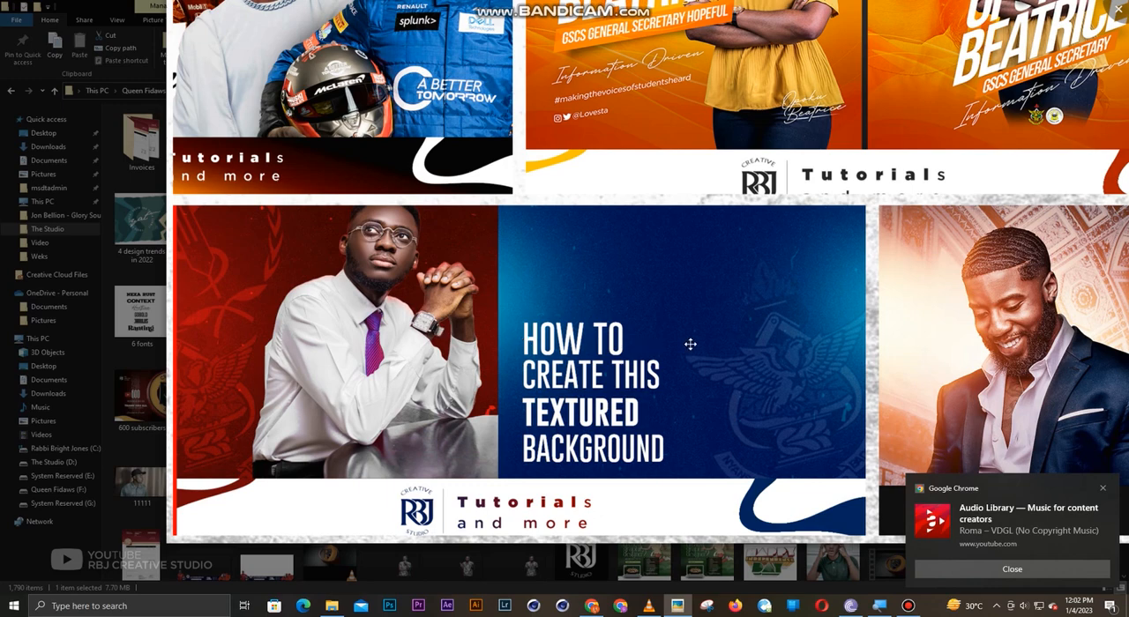
mouse_move(742, 359)
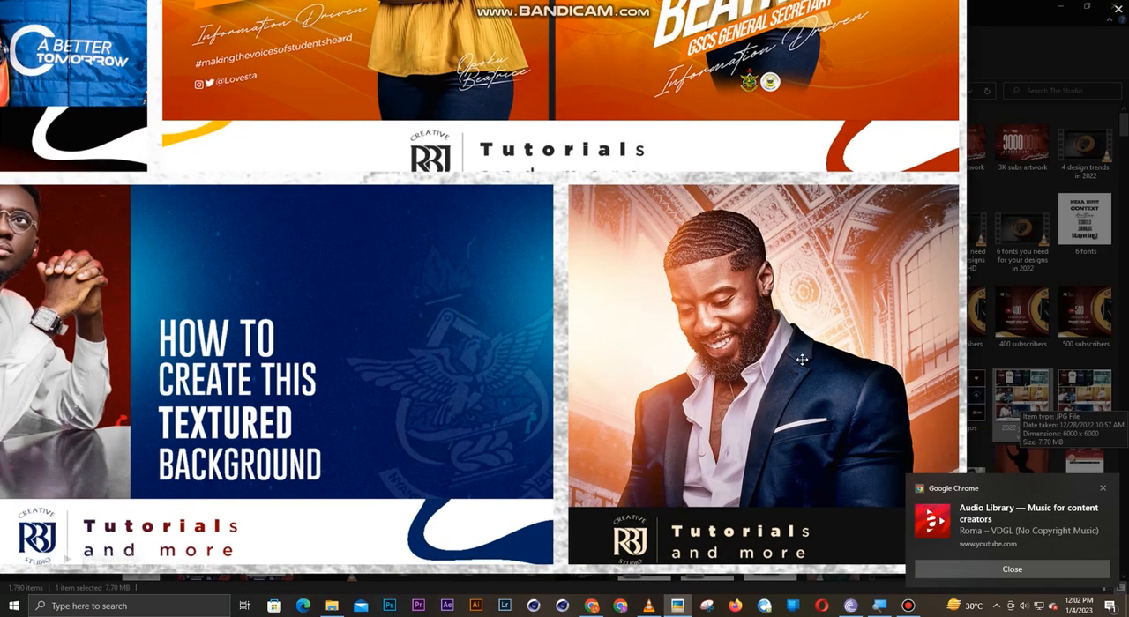
mouse_move(798, 330)
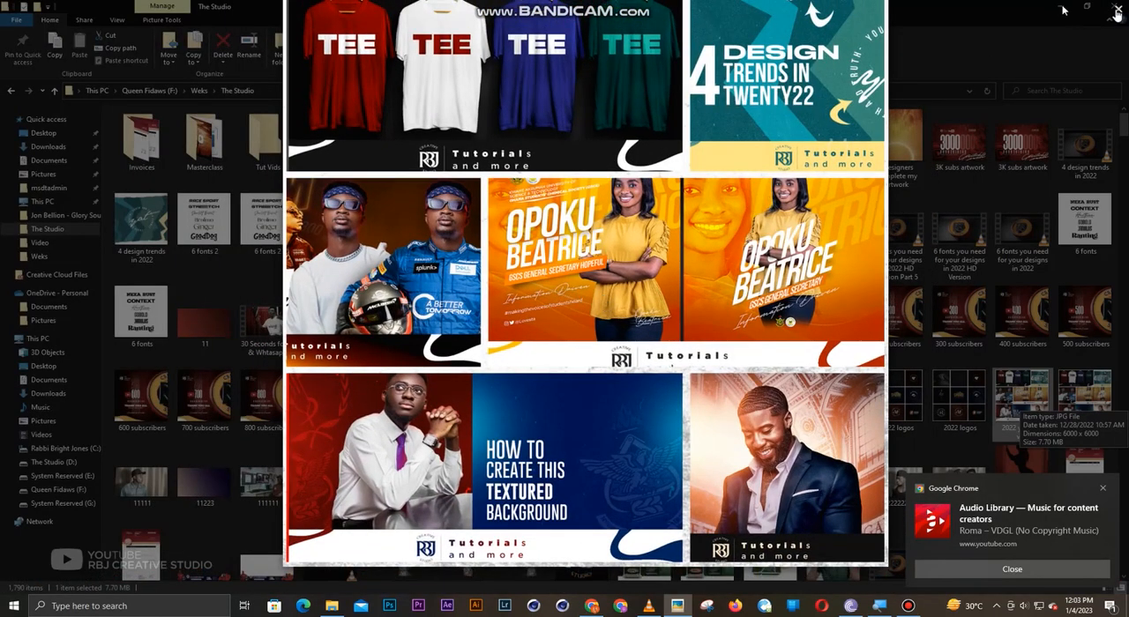
Step: Close the viewer and go to the RBJ Creative Studio channel from YouTube's account menu
left_click(1117, 10)
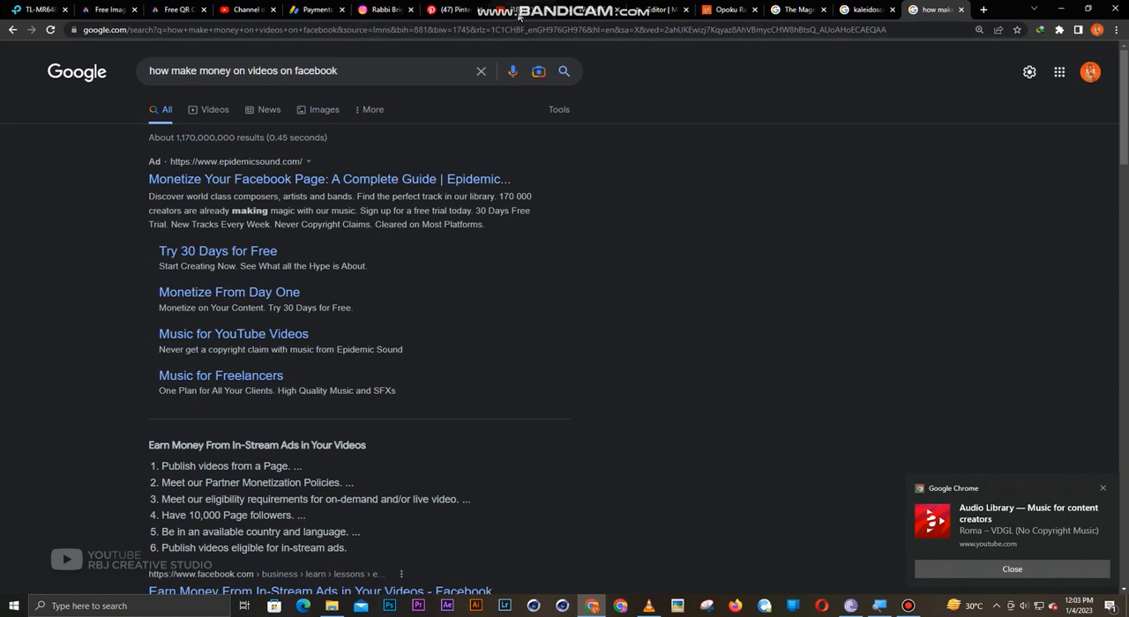
left_click(450, 10)
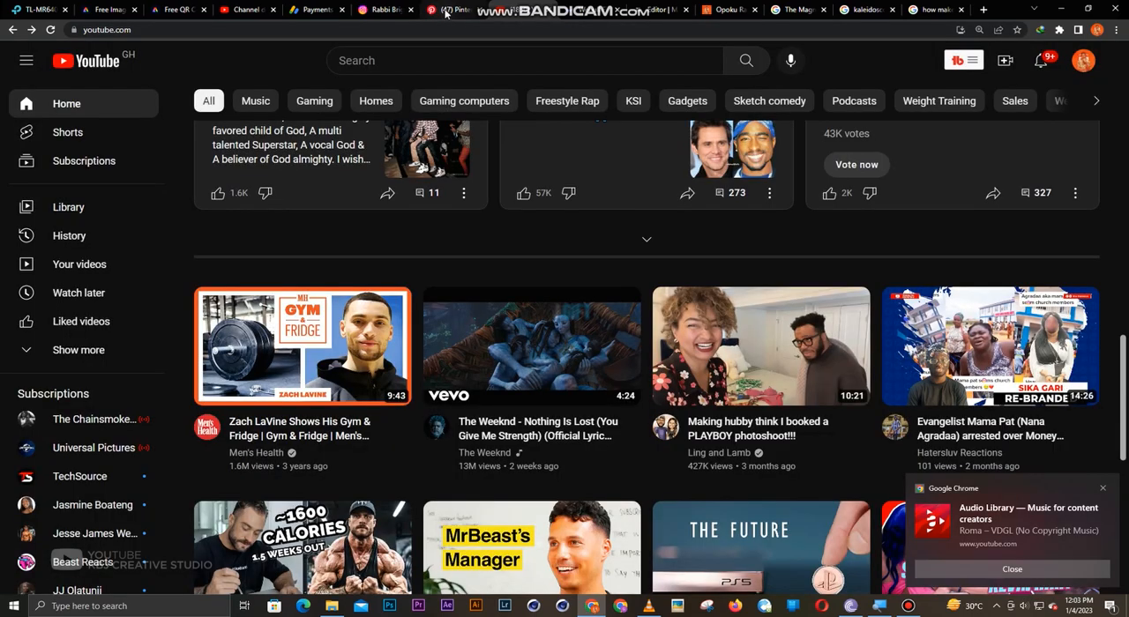
mouse_move(1083, 60)
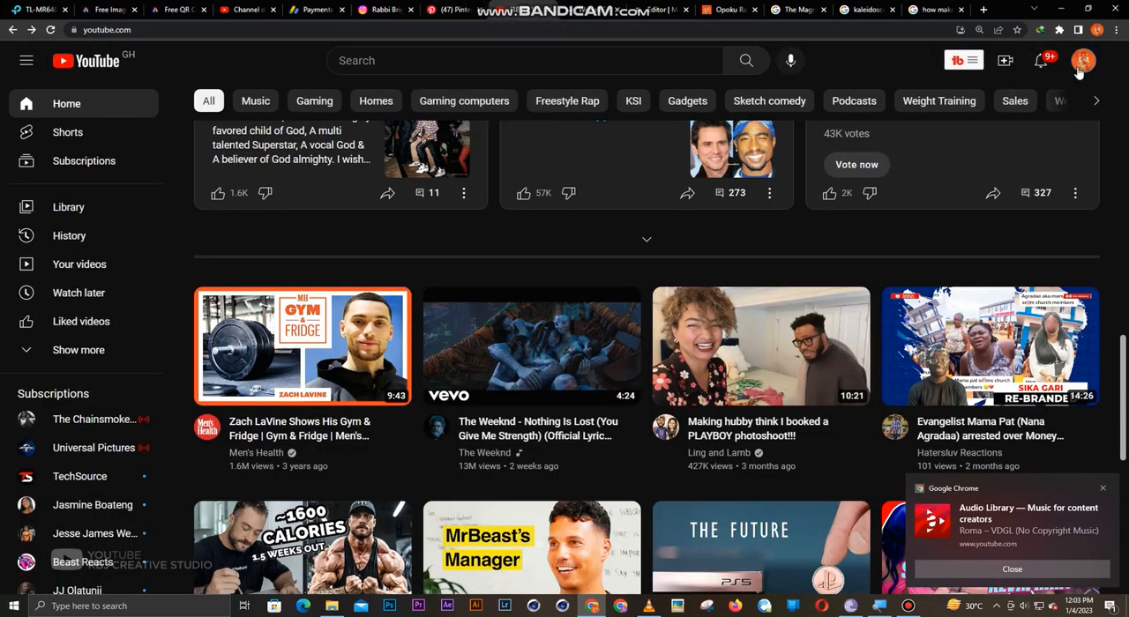
left_click(1083, 60)
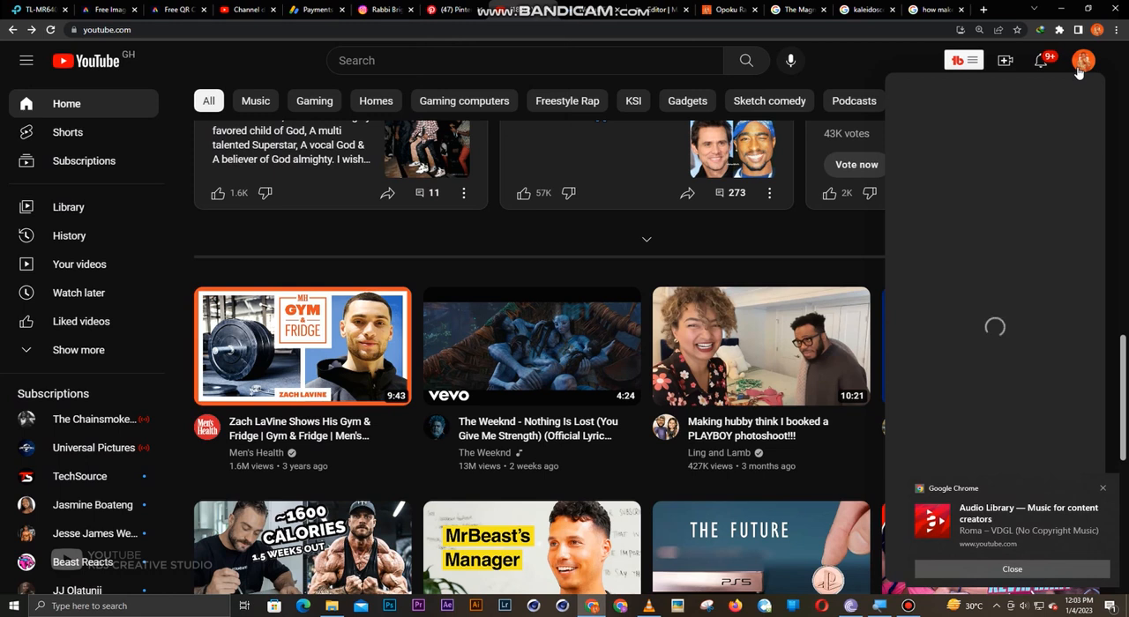
left_click(1084, 60)
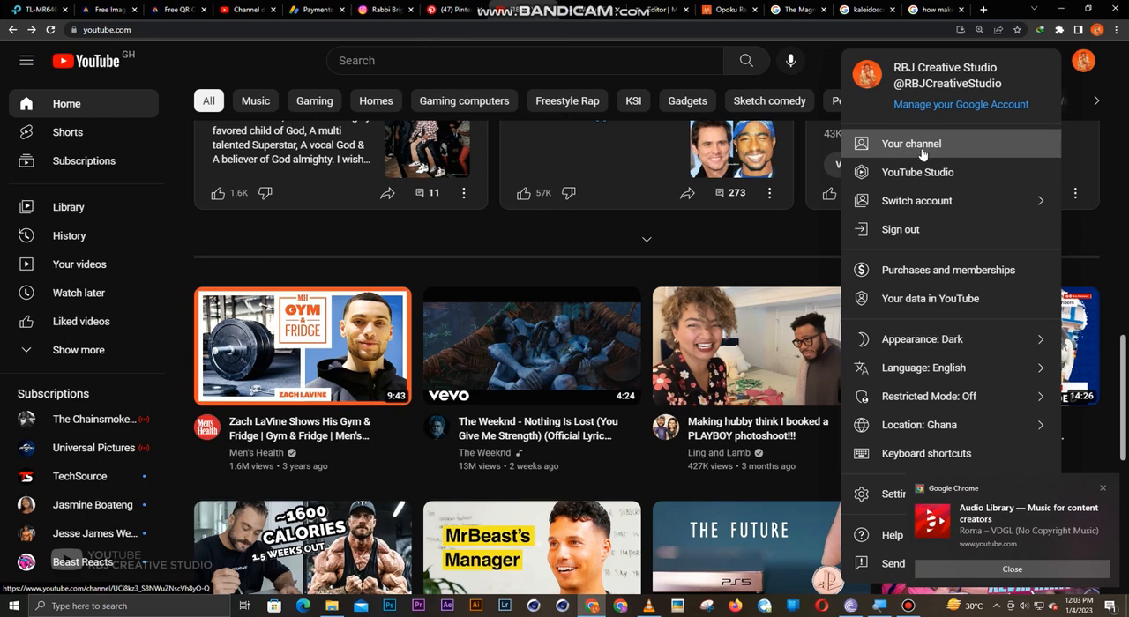
left_click(911, 144)
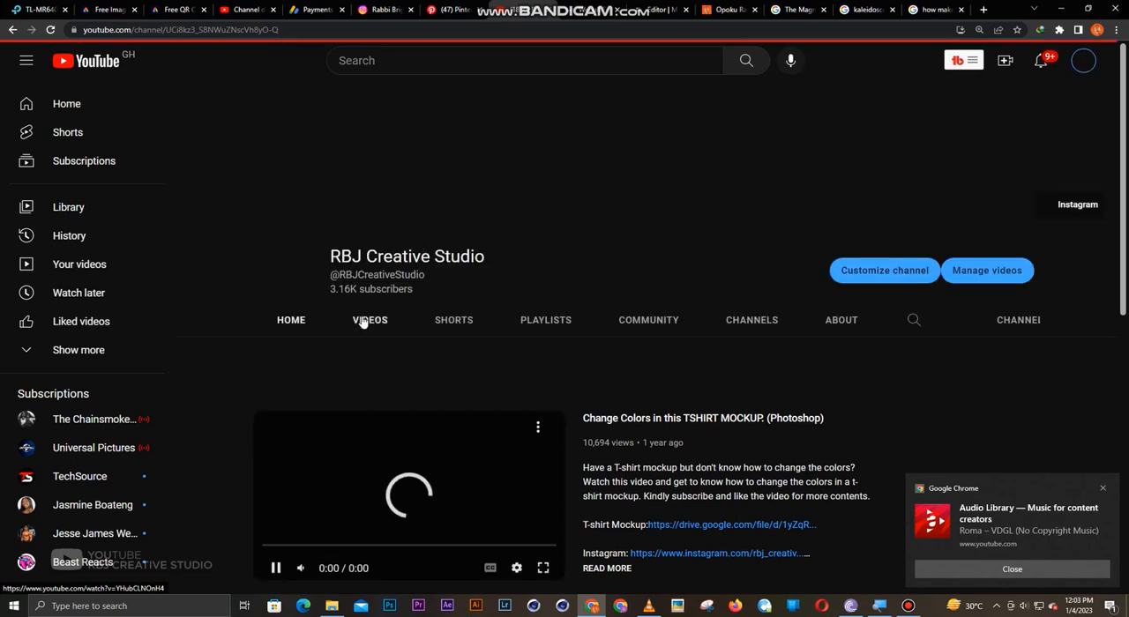
Step: Browse the RBJ Creative Studio Videos tab listing recent tutorials
left_click(370, 319)
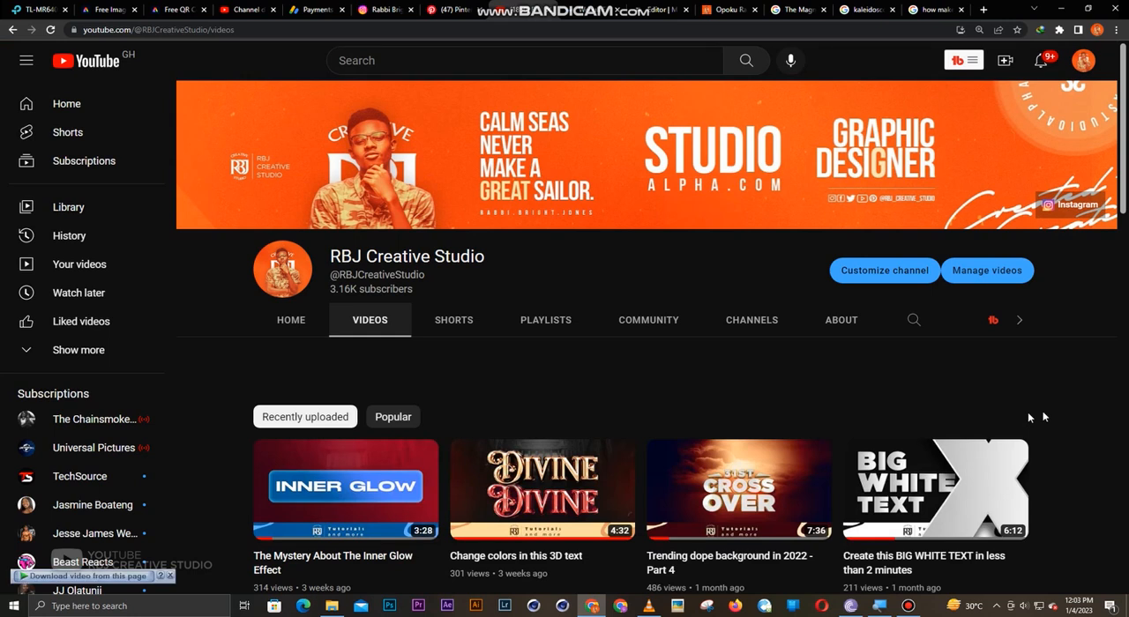
mouse_move(1048, 417)
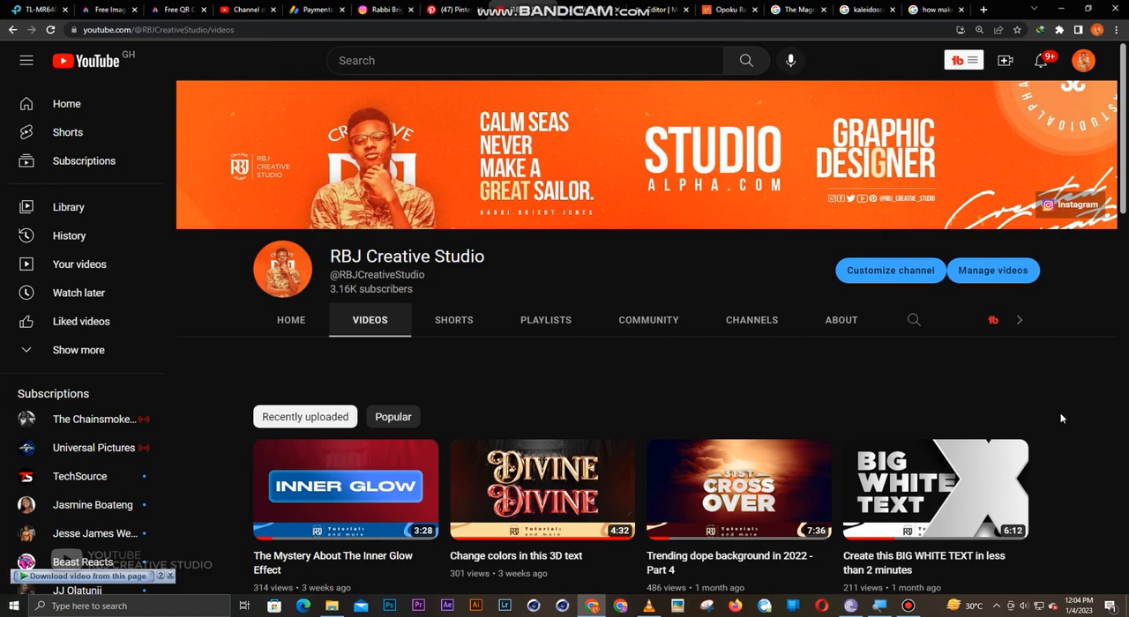
scroll("down", 3)
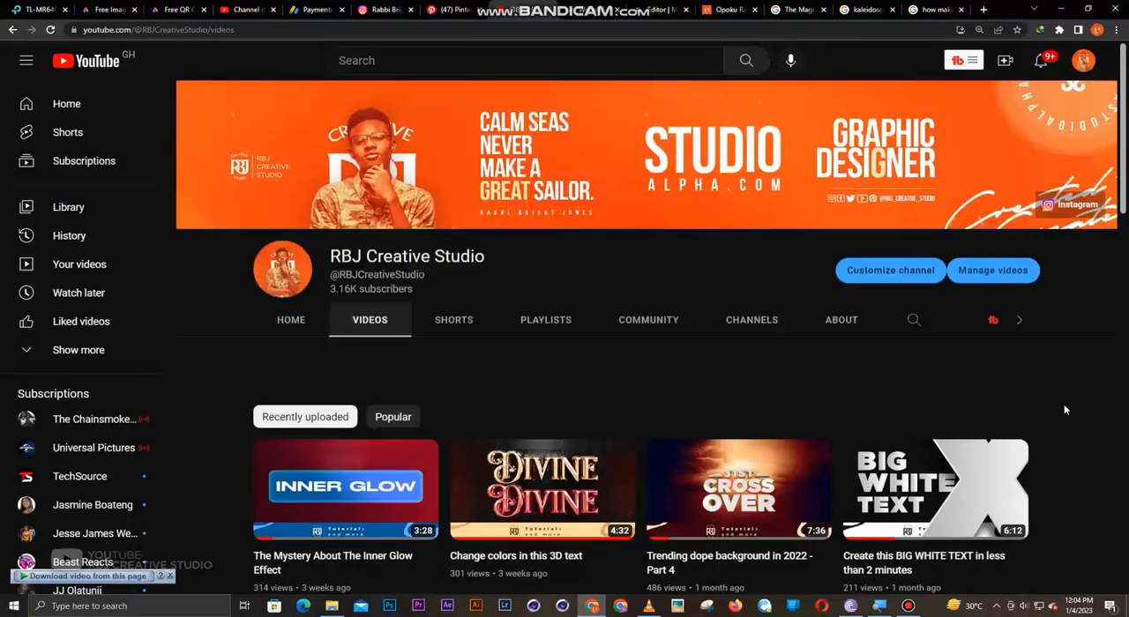
mouse_move(1055, 332)
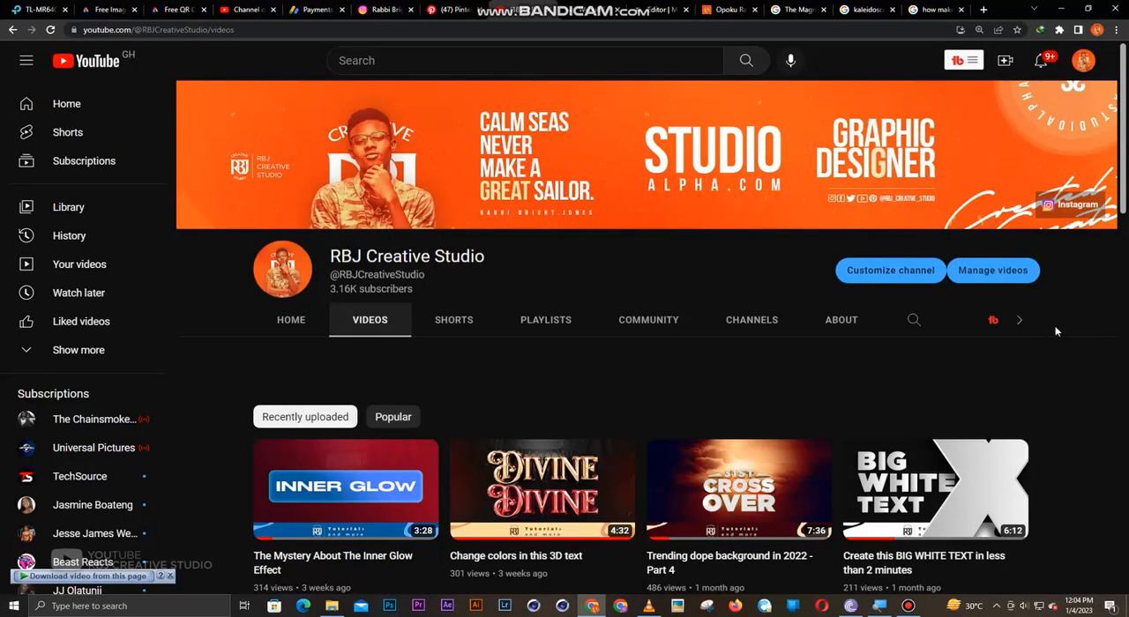
mouse_move(306, 326)
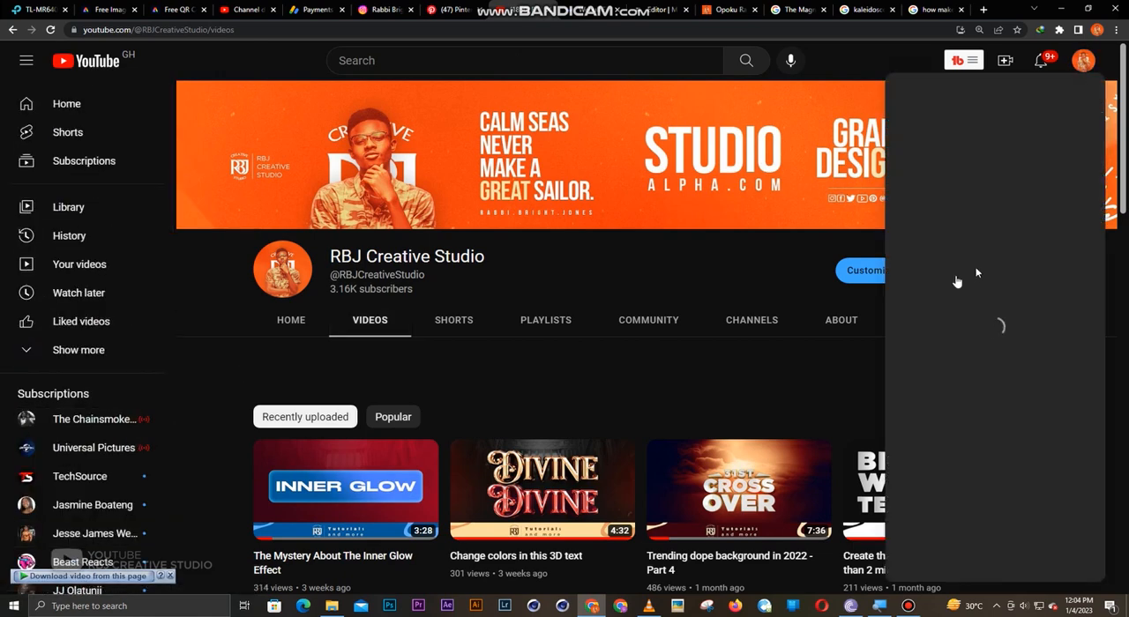
Step: Switch YouTube to the personal account and reopen its account options
left_click(1083, 60)
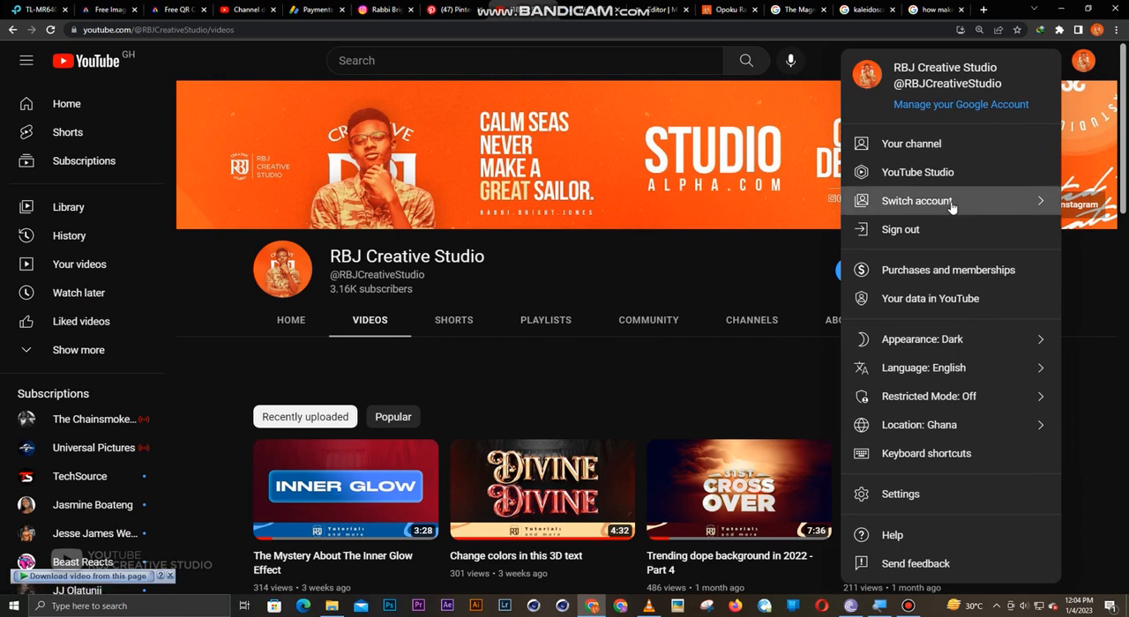
left_click(916, 200)
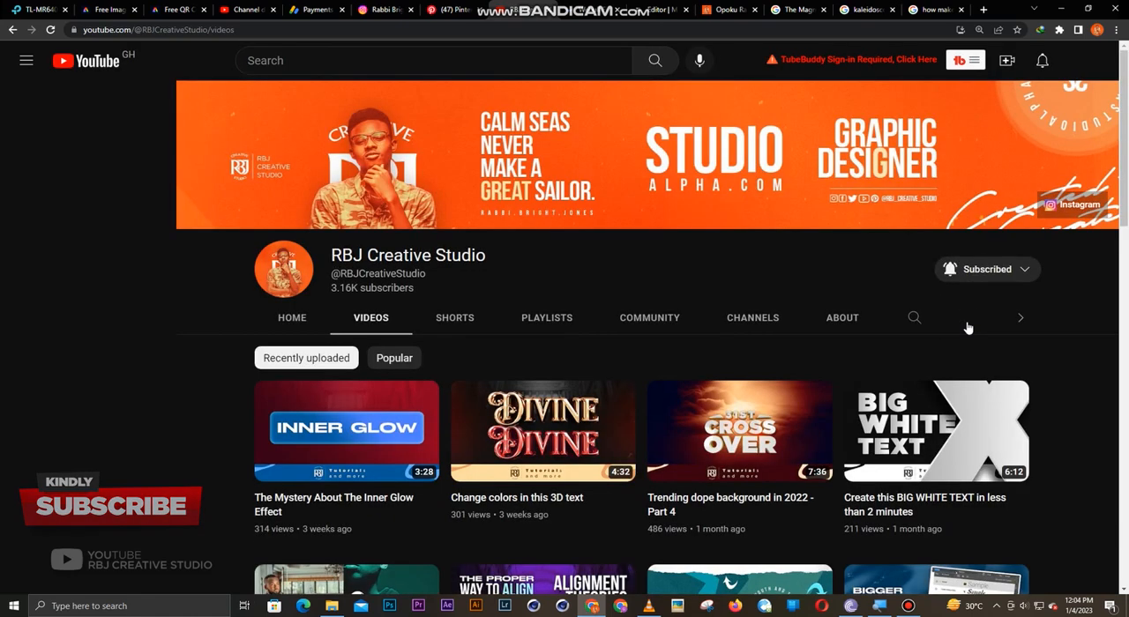
left_click(25, 60)
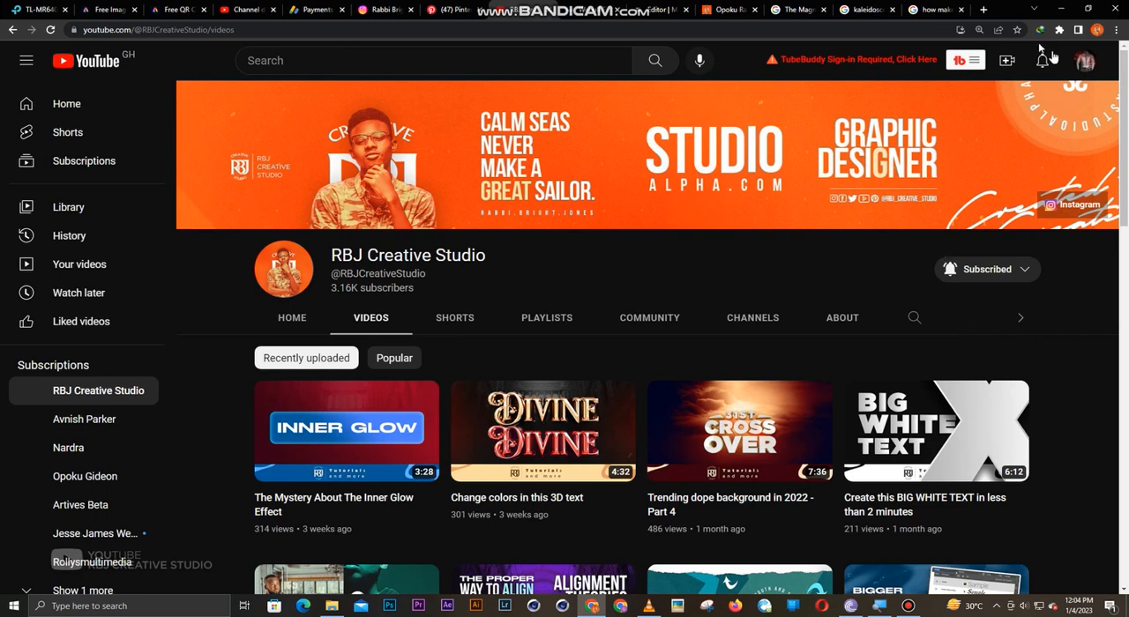
left_click(1085, 60)
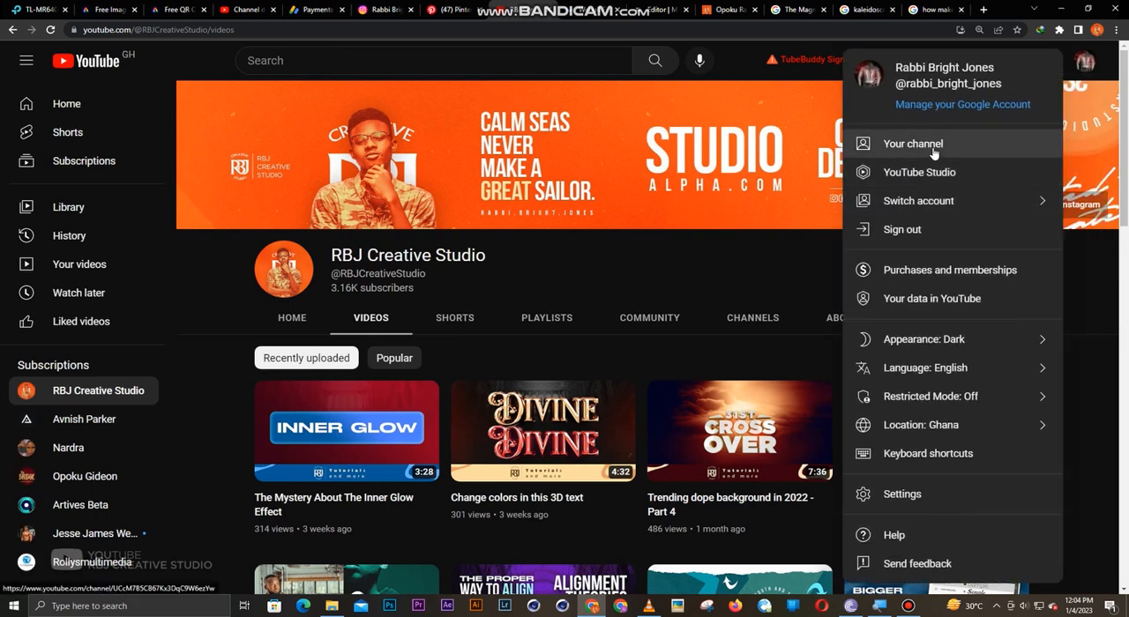
Step: Choose Your channel to show the personal channel with its one video
left_click(913, 144)
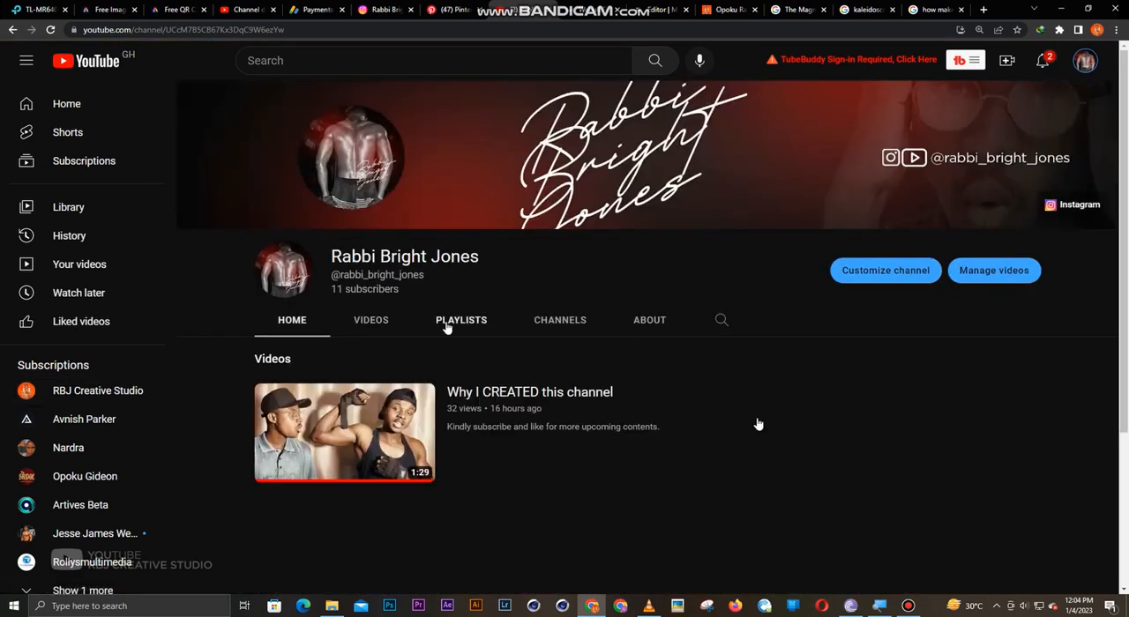
mouse_move(402, 529)
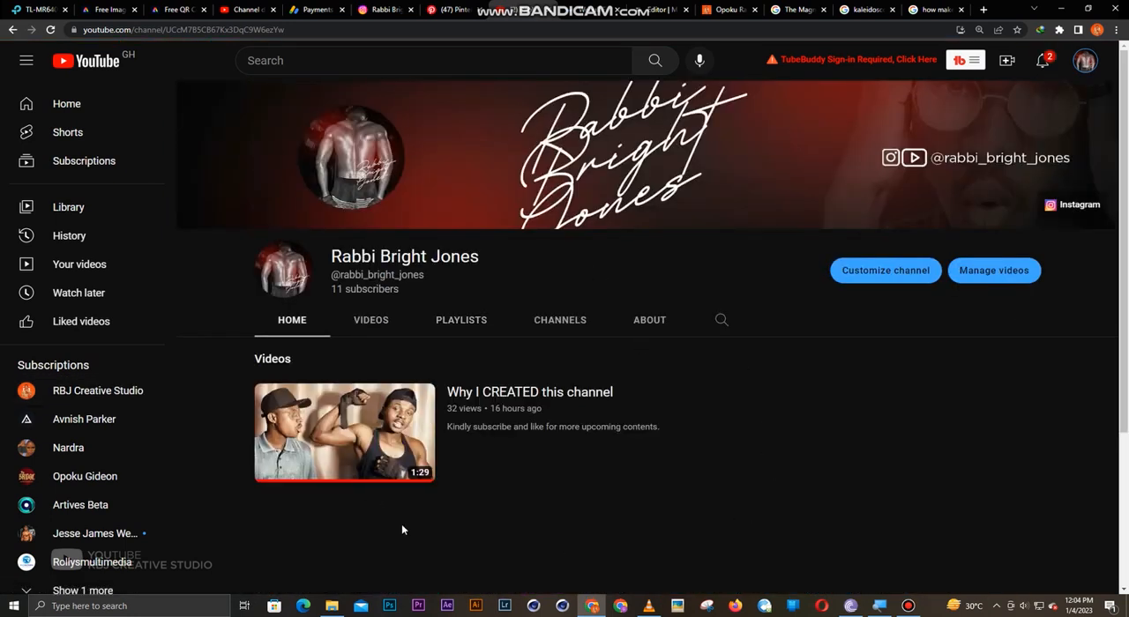
mouse_move(418, 523)
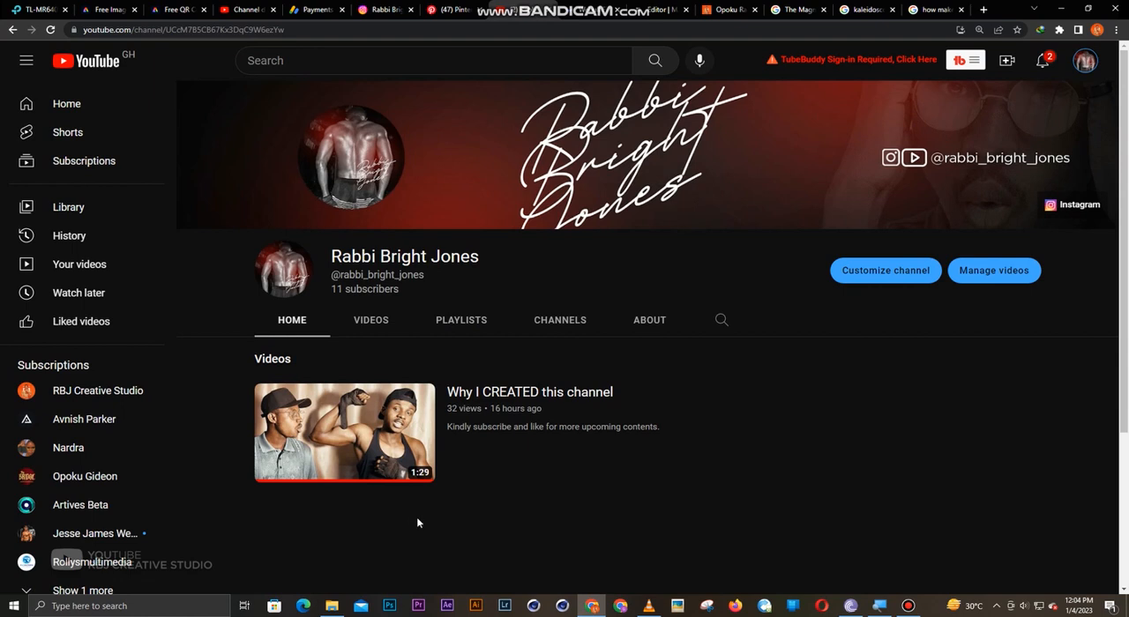
mouse_move(518, 504)
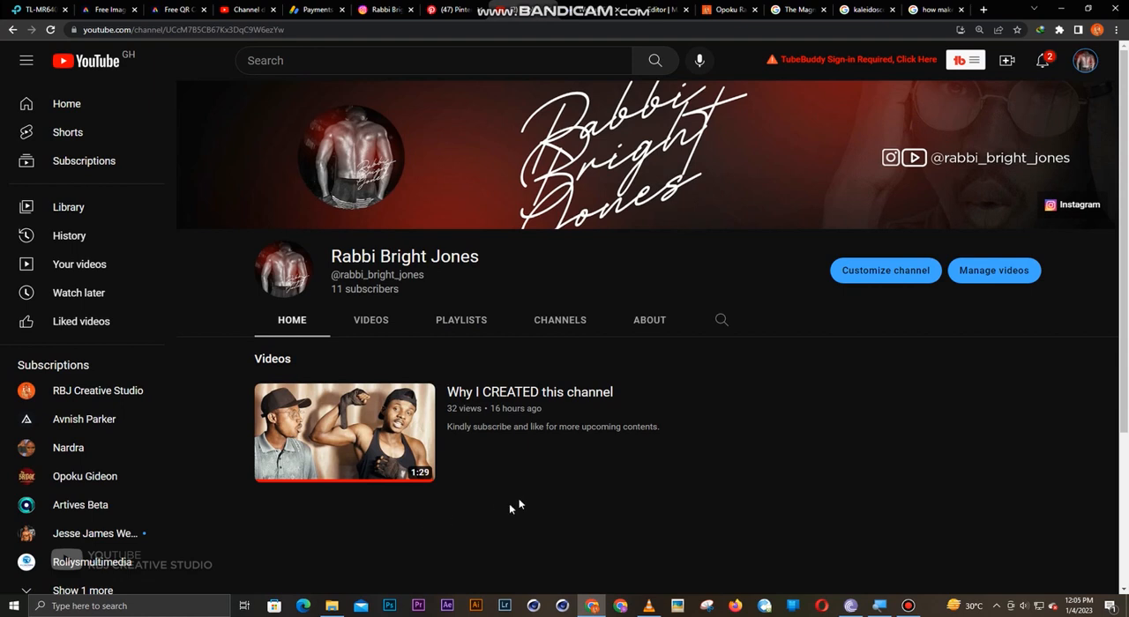
mouse_move(479, 529)
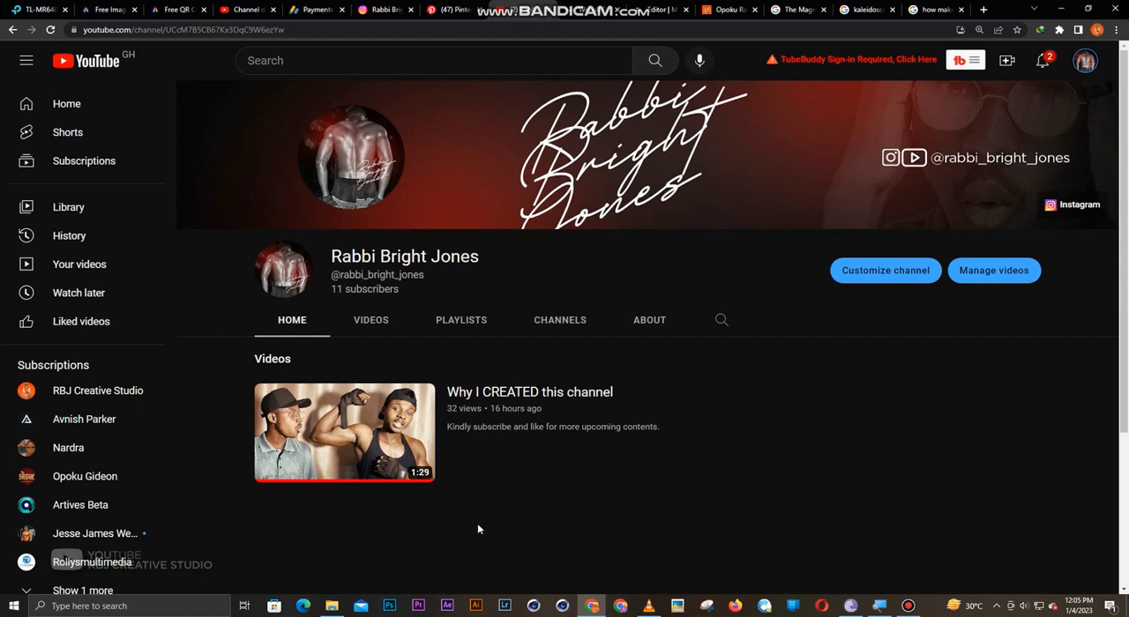
mouse_move(482, 527)
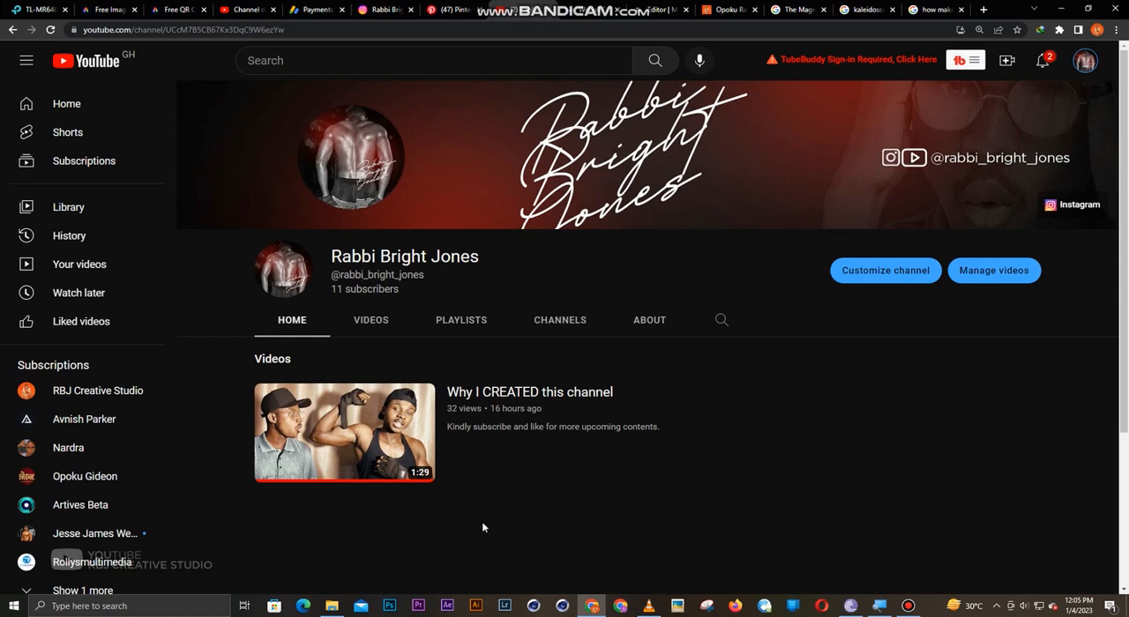
mouse_move(729, 422)
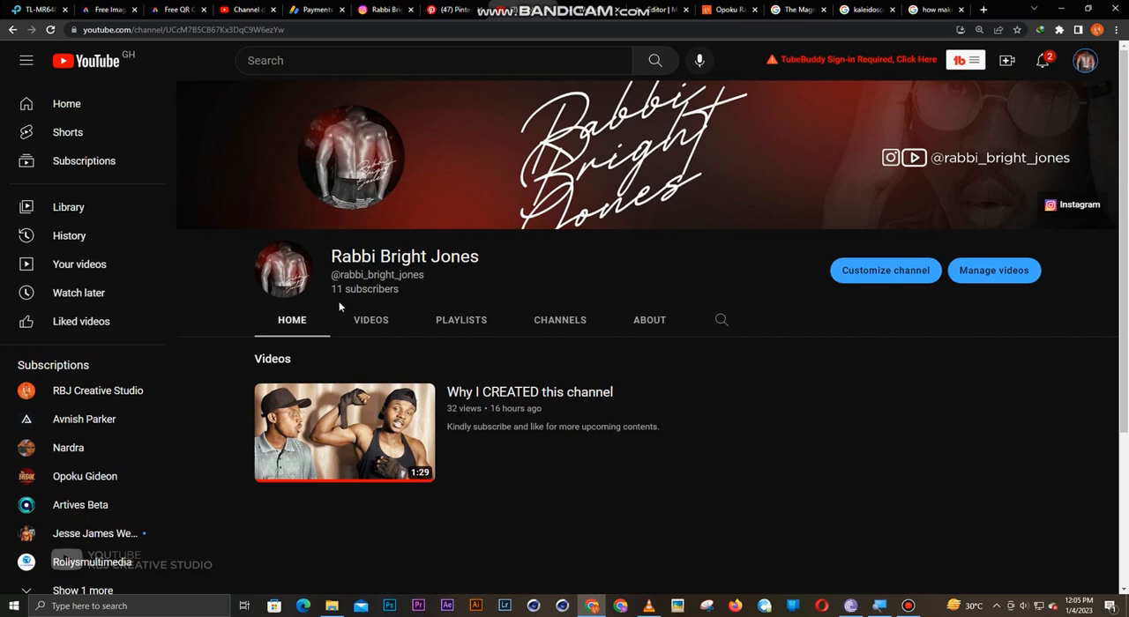
mouse_move(518, 297)
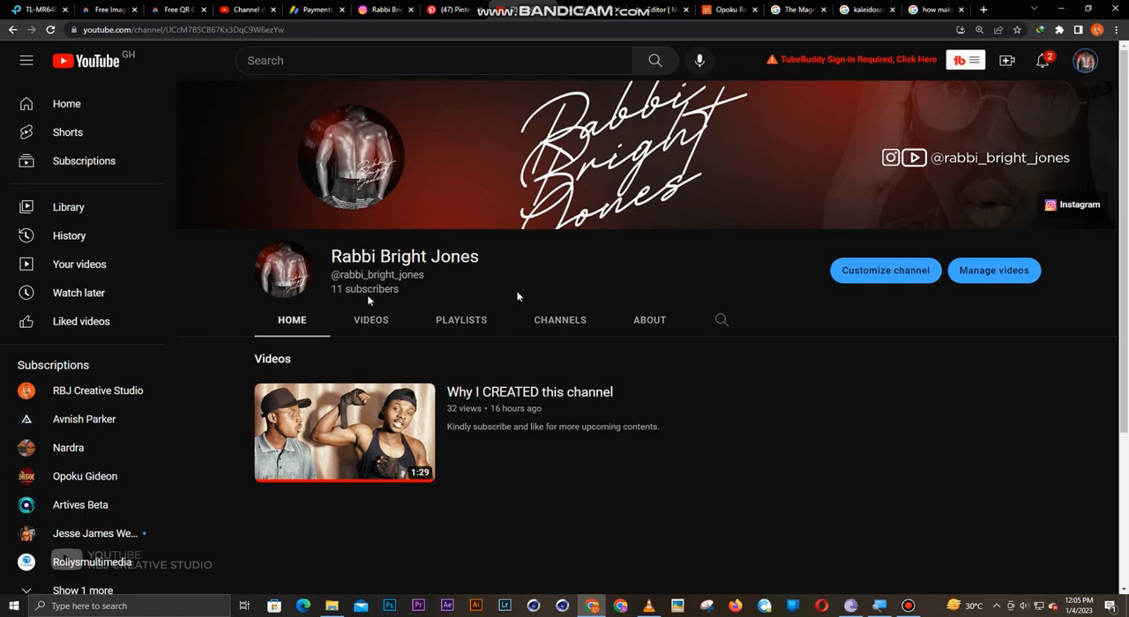